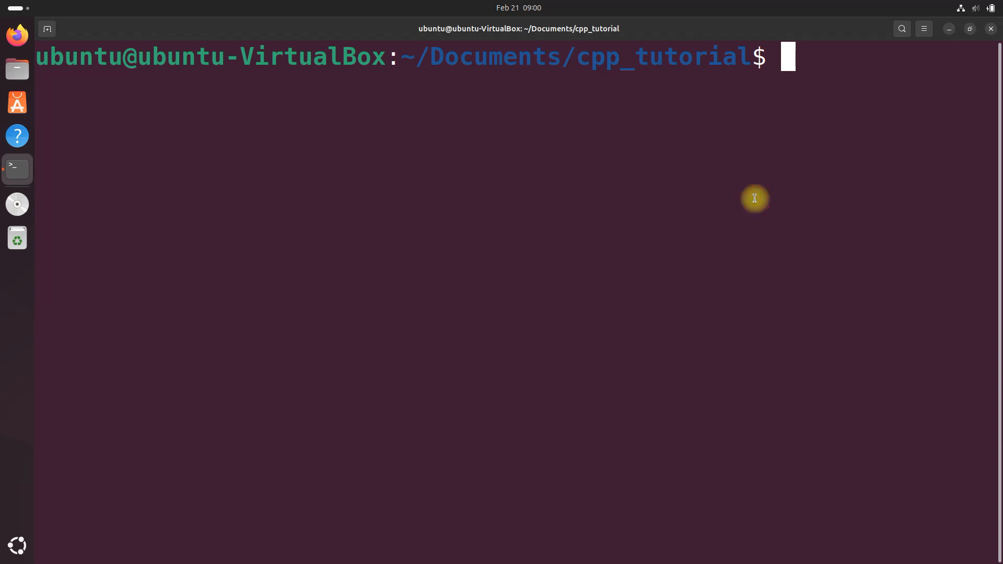
Step: Launch VS Code on the cpp_tutorial folder with 'code .' from the terminal
{"action": "type", "text": "code ."}
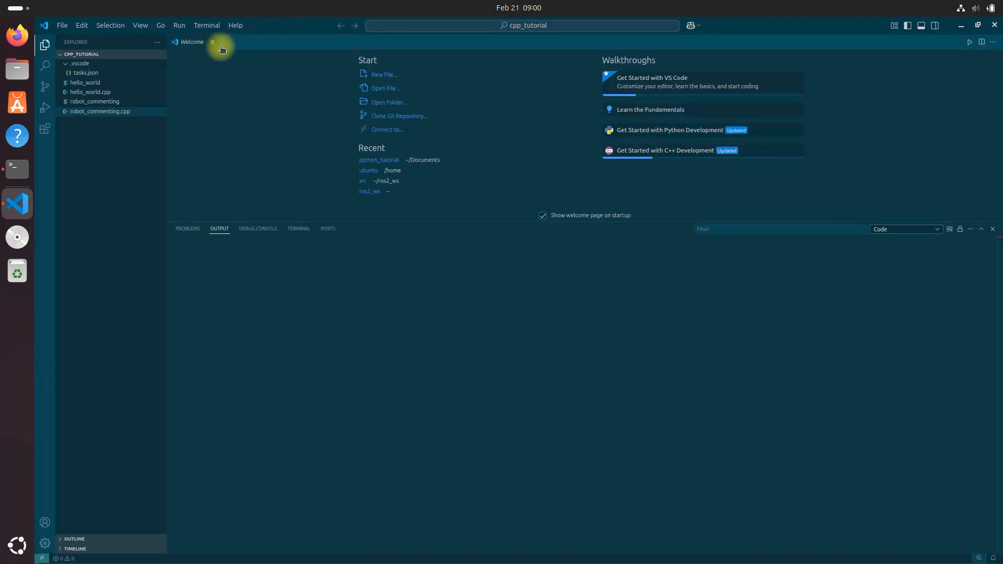
Step: Close the Welcome page, leaving the cpp_tutorial workspace with no file open
{"action": "left_click", "coordinate": [212, 42]}
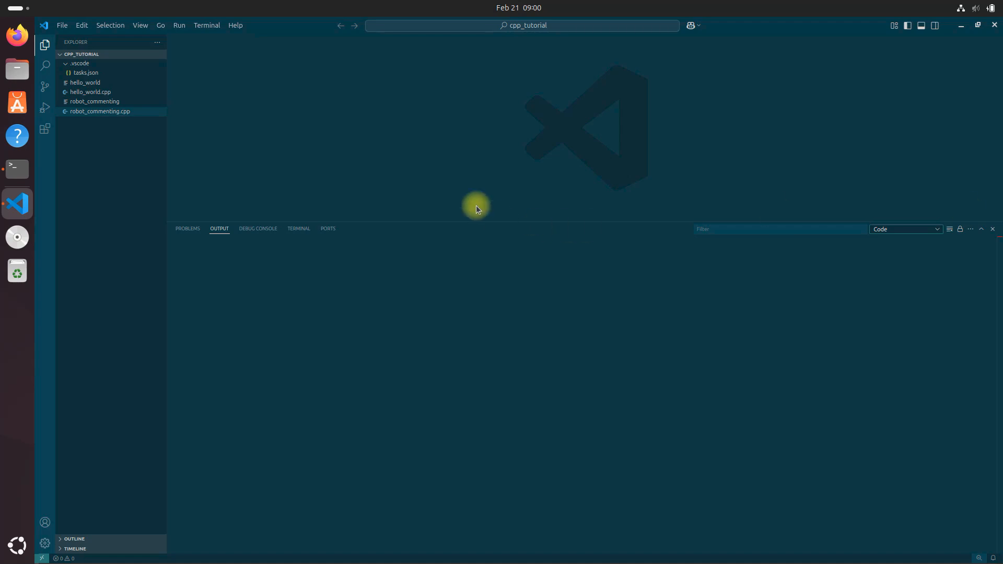
{"action": "mouse_move", "coordinate": [309, 241]}
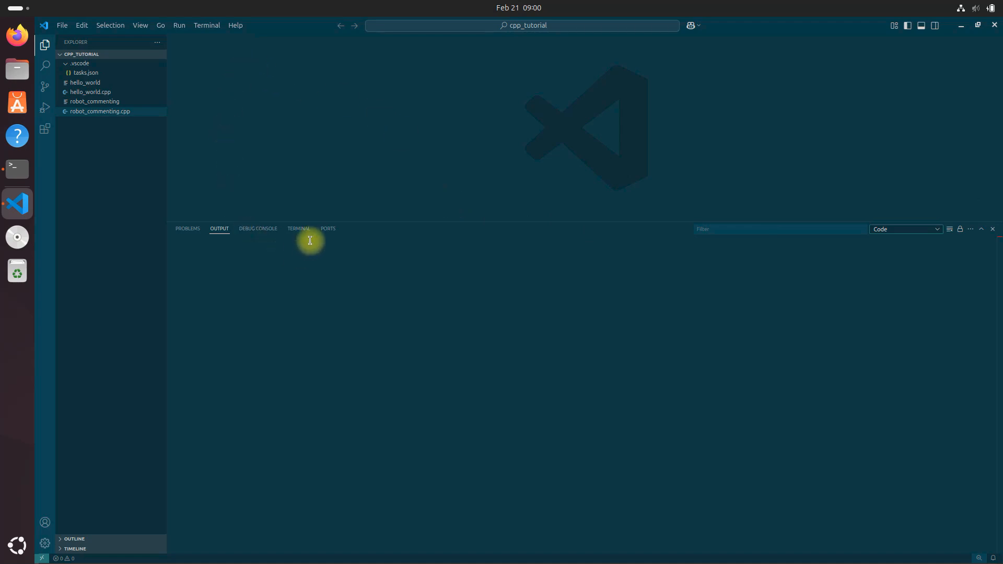
Step: Run 'sudo apt install libeigen3-dev' in the integrated terminal to install Eigen 3
{"action": "left_click", "coordinate": [298, 229]}
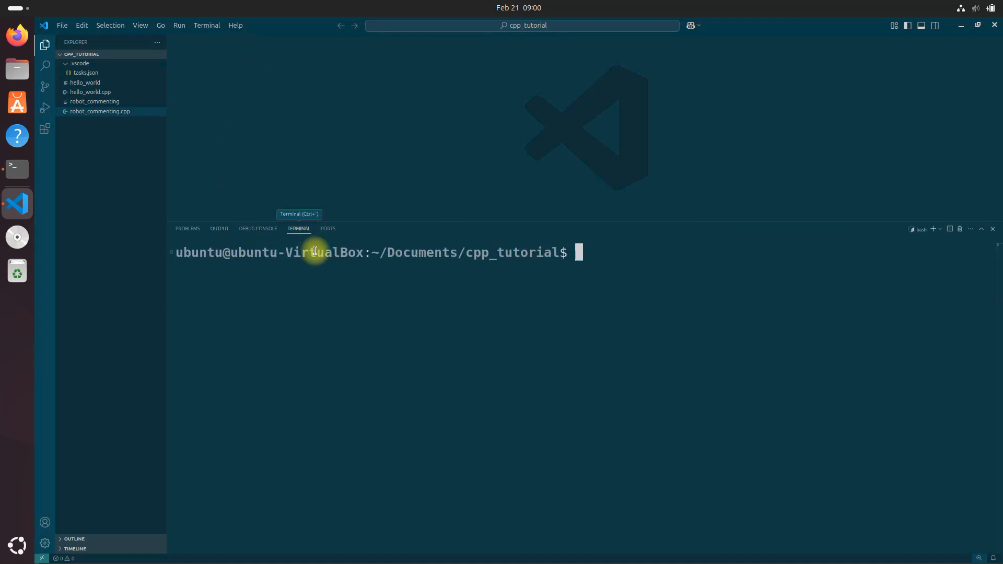
{"action": "mouse_move", "coordinate": [663, 294]}
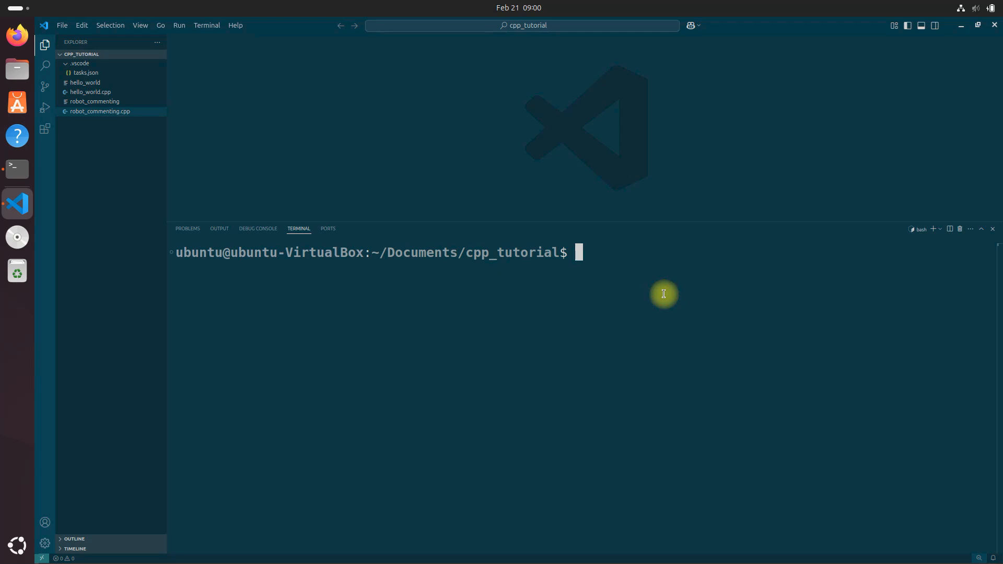
{"action": "type", "text": "sudo apt"}
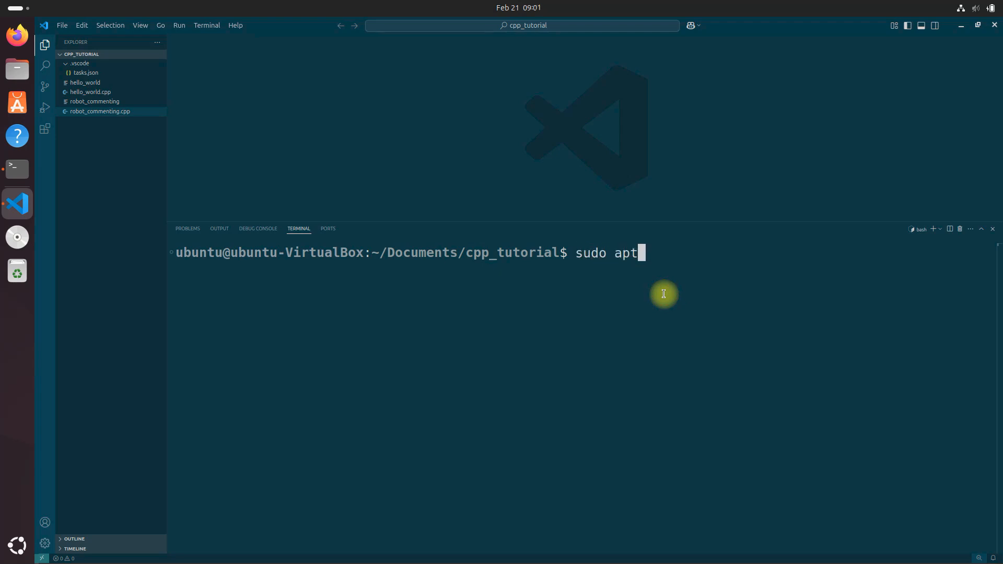
{"action": "type", "text": "install"}
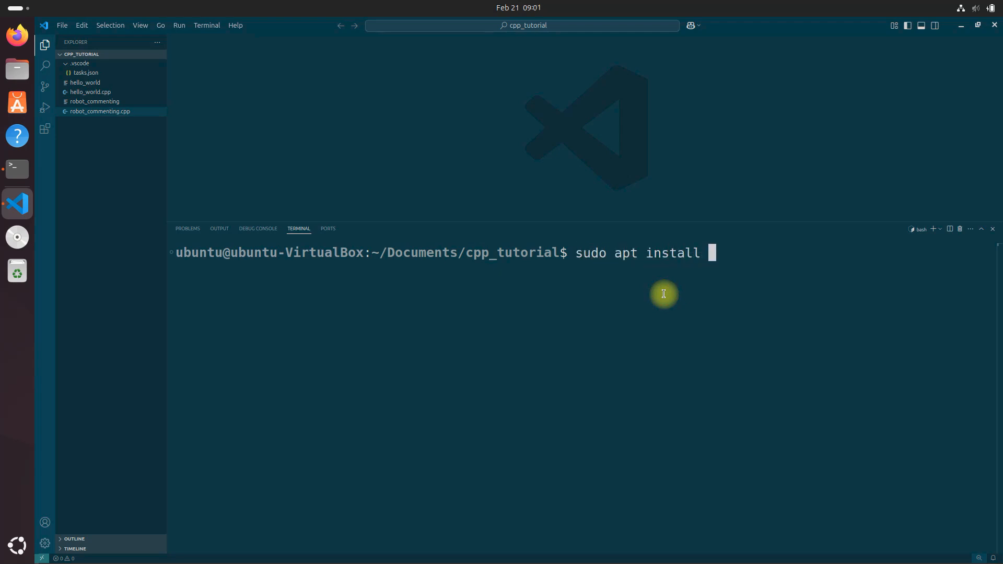
{"action": "type", "text": "lib"}
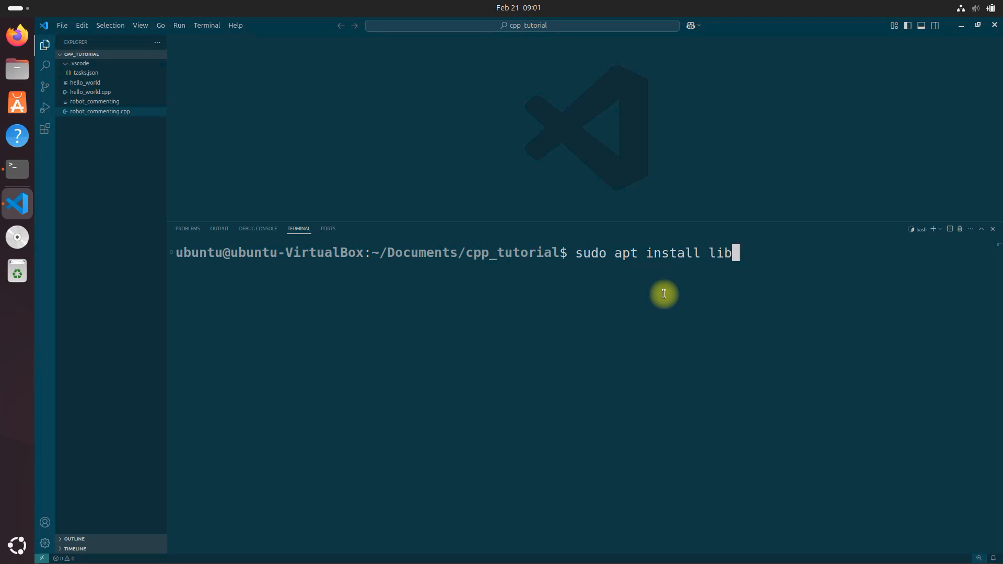
{"action": "type", "text": "eige"}
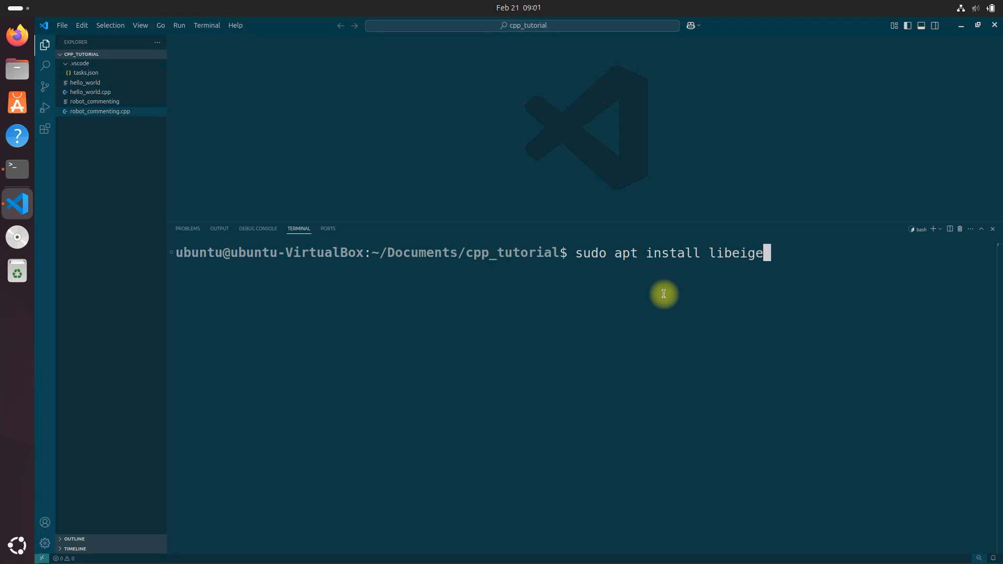
{"action": "type", "text": "n"}
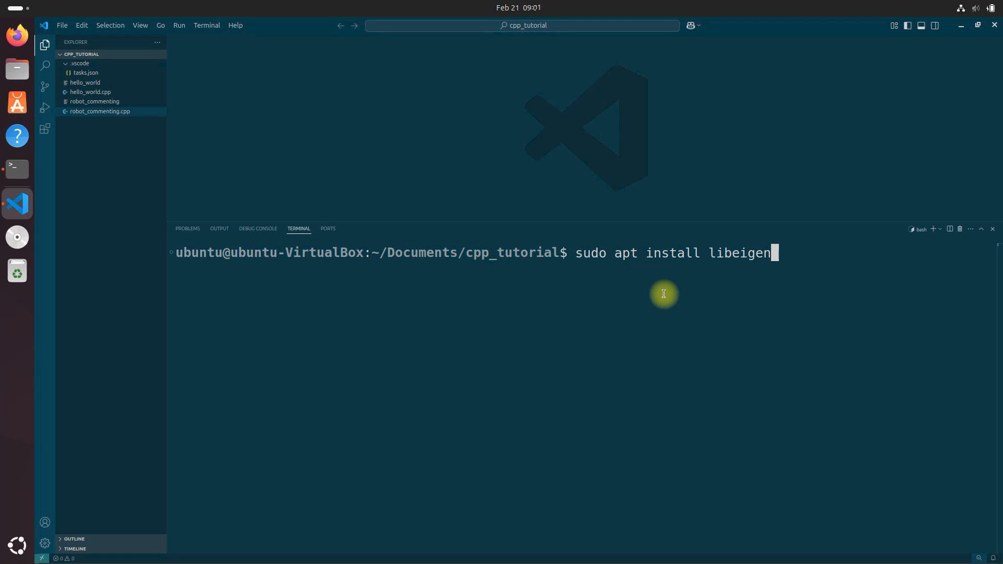
{"action": "type", "text": "3-de"}
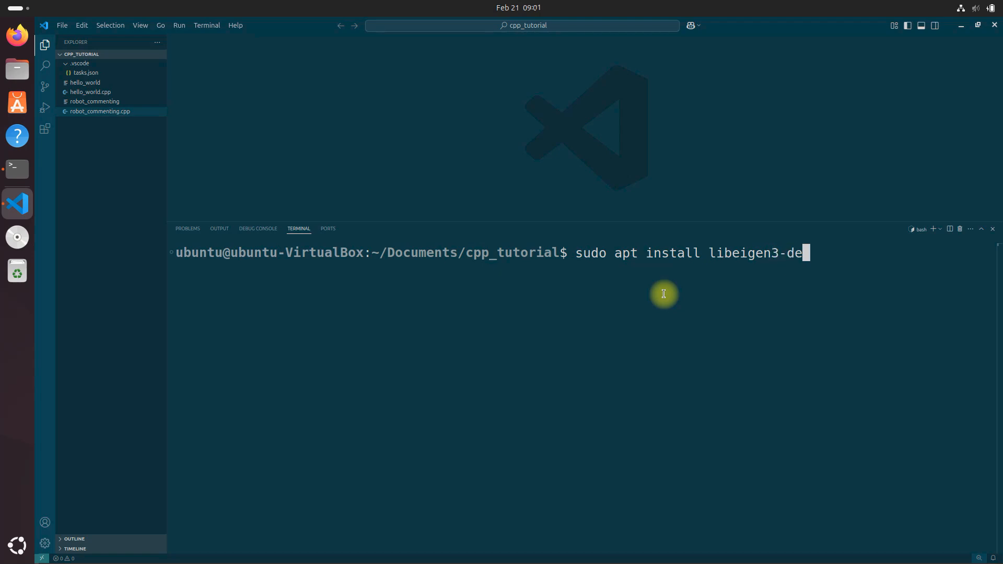
{"action": "key", "text": "Return"}
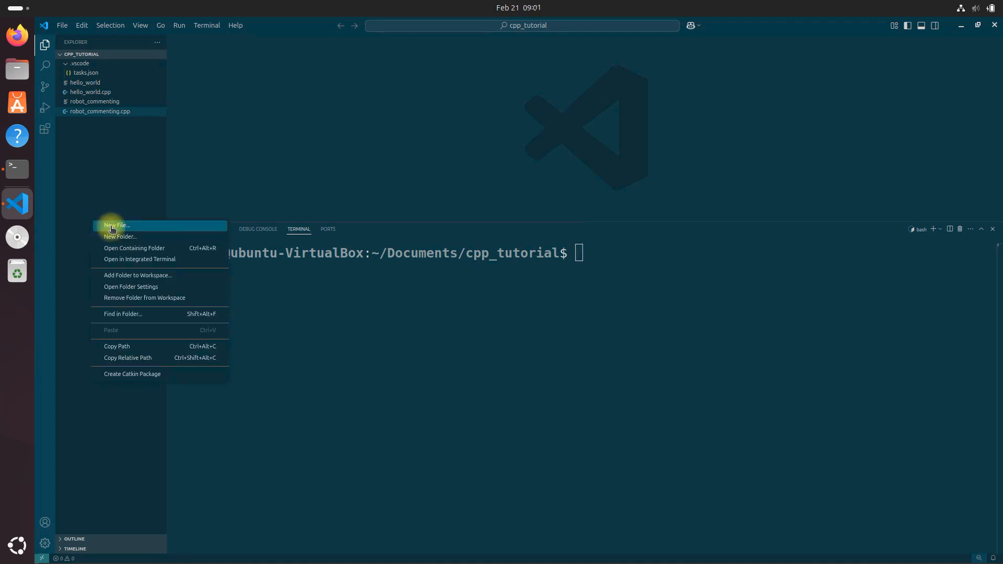
Step: Create a new empty file simple_eigen_example.cpp in the cpp_tutorial folder
{"action": "left_click", "coordinate": [117, 226]}
{"action": "type", "text": "simple_eigen"}
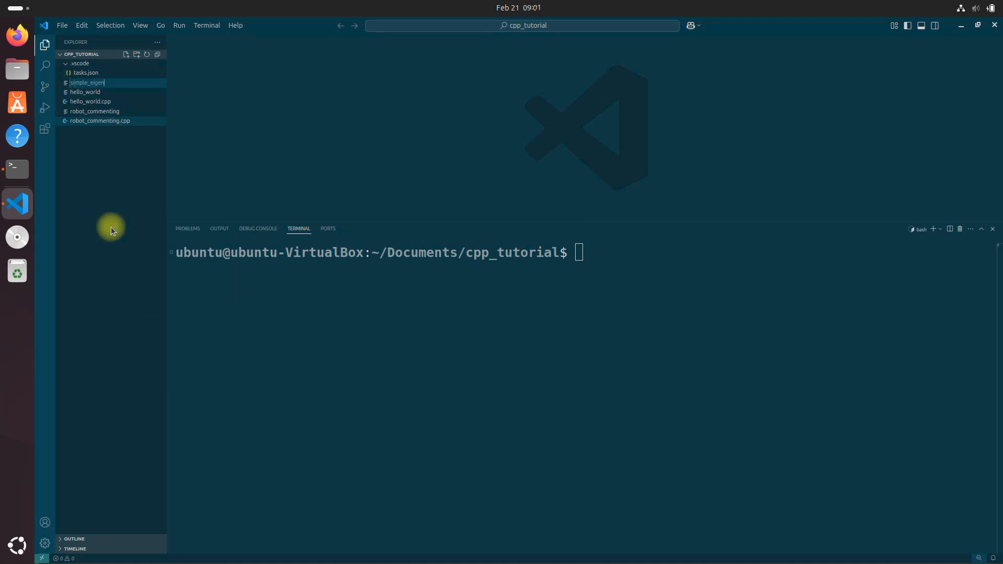
{"action": "type", "text": "_exaMPLE"}
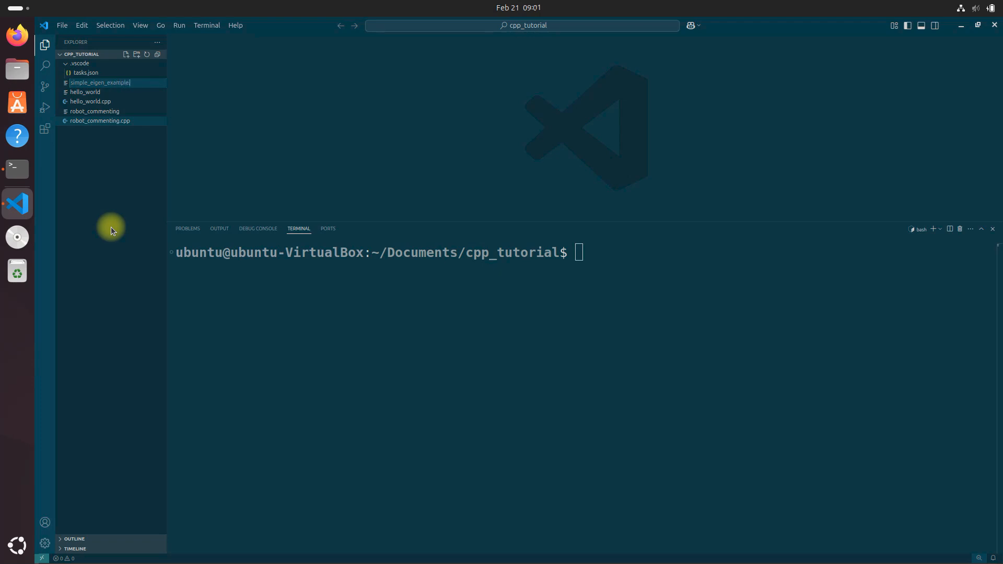
{"action": "key", "text": "Enter"}
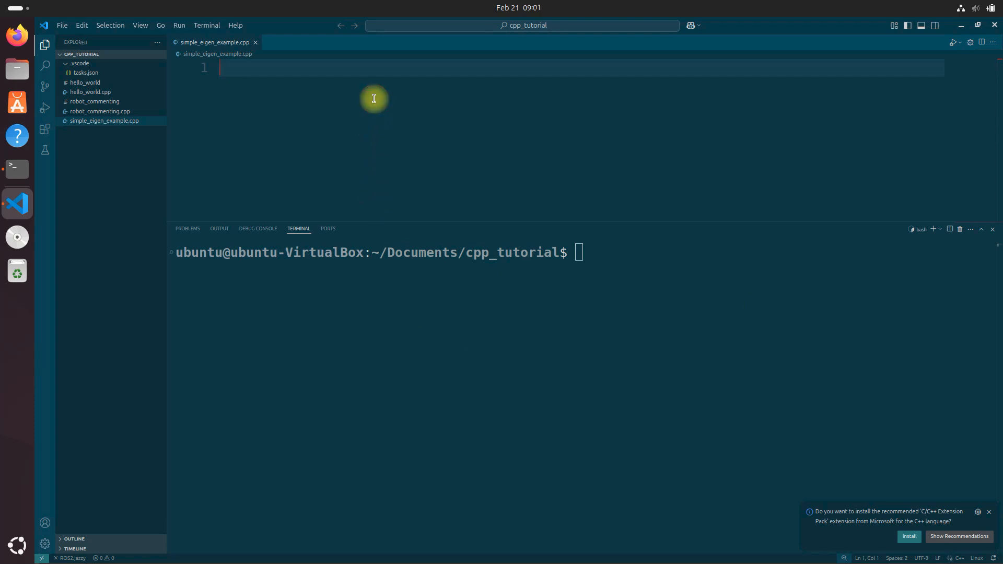
Step: Add #include <iostream> and #include <eigen3/Eigen/Dense>, then begin the int main line
{"action": "type", "text": "#incv"}
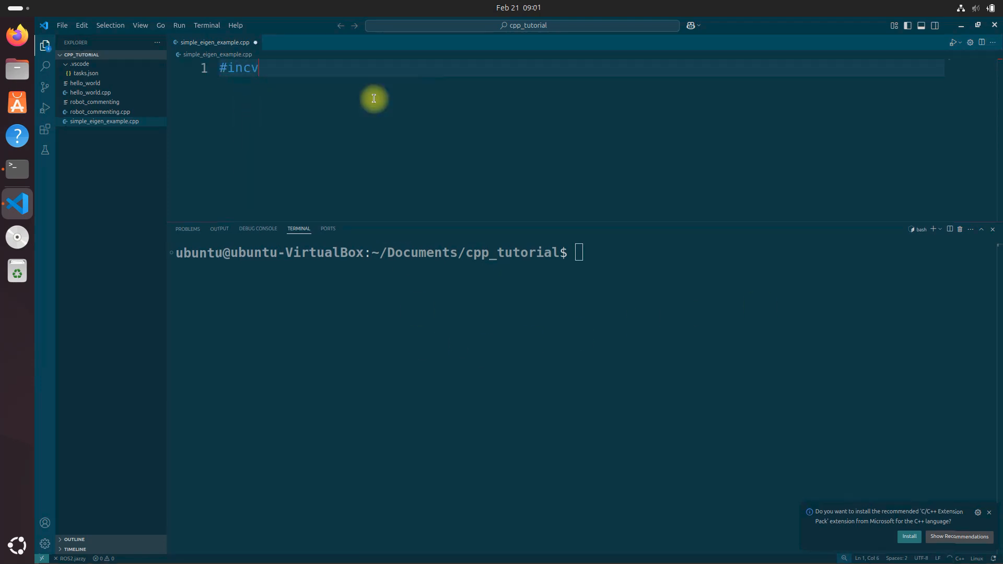
{"action": "type", "text": "lude"}
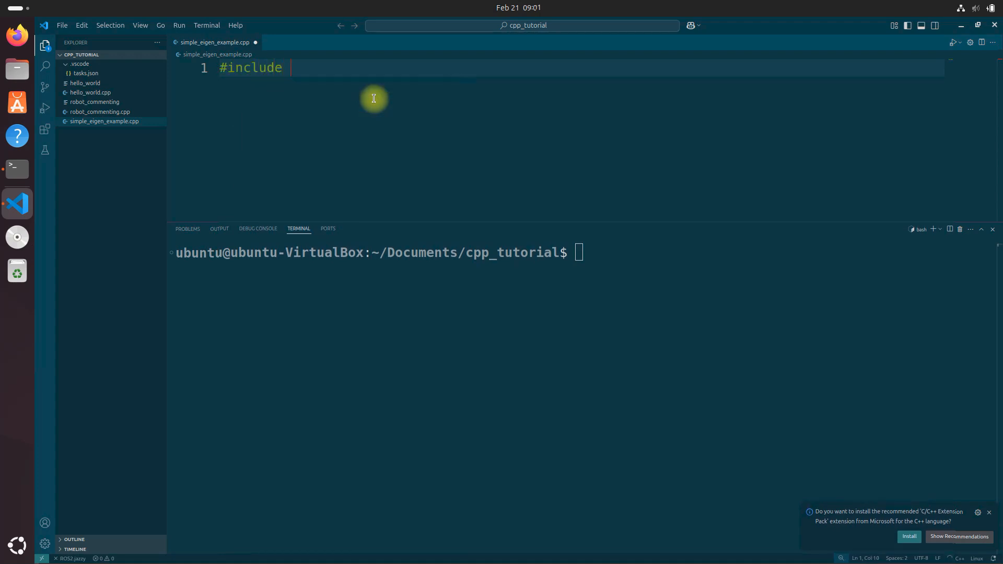
{"action": "type", "text": "<"}
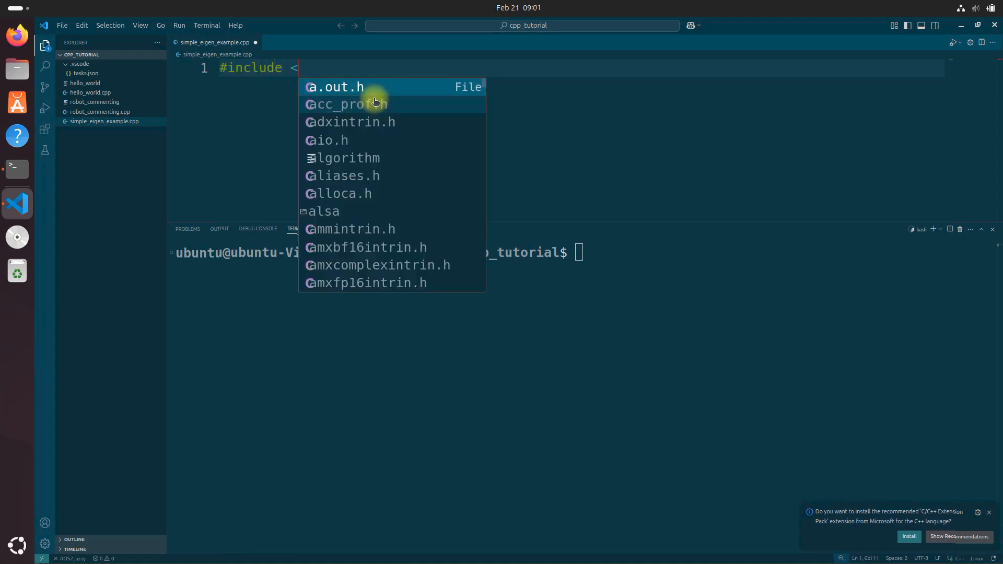
{"action": "type", "text": "iostream>"}
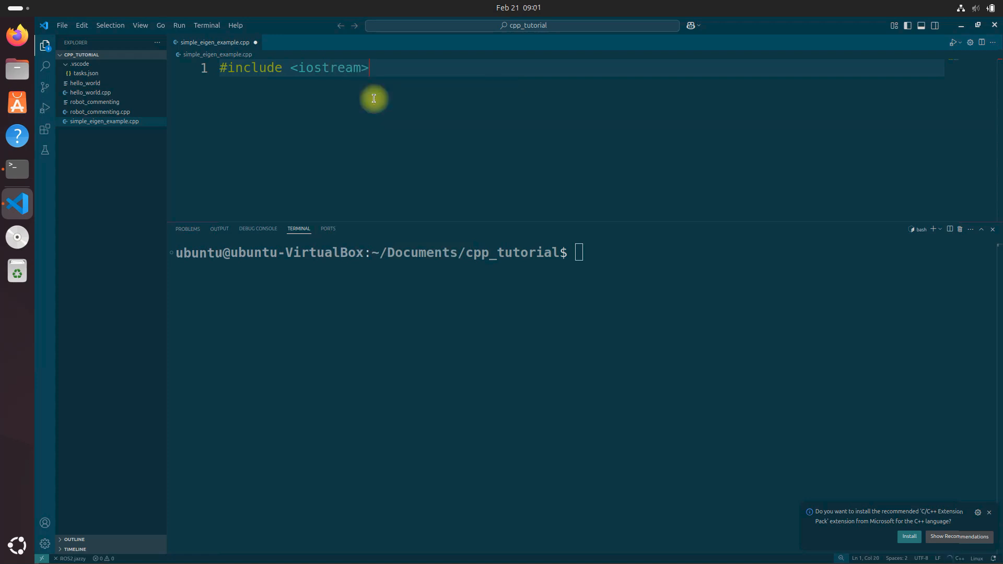
{"action": "key", "text": "enter"}
{"action": "type", "text": "#"}
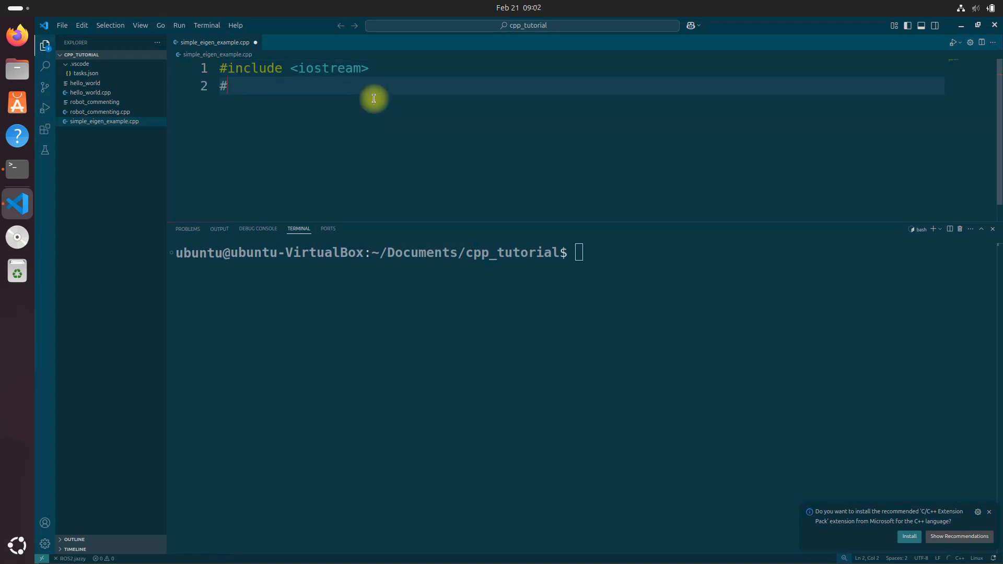
{"action": "type", "text": "include"}
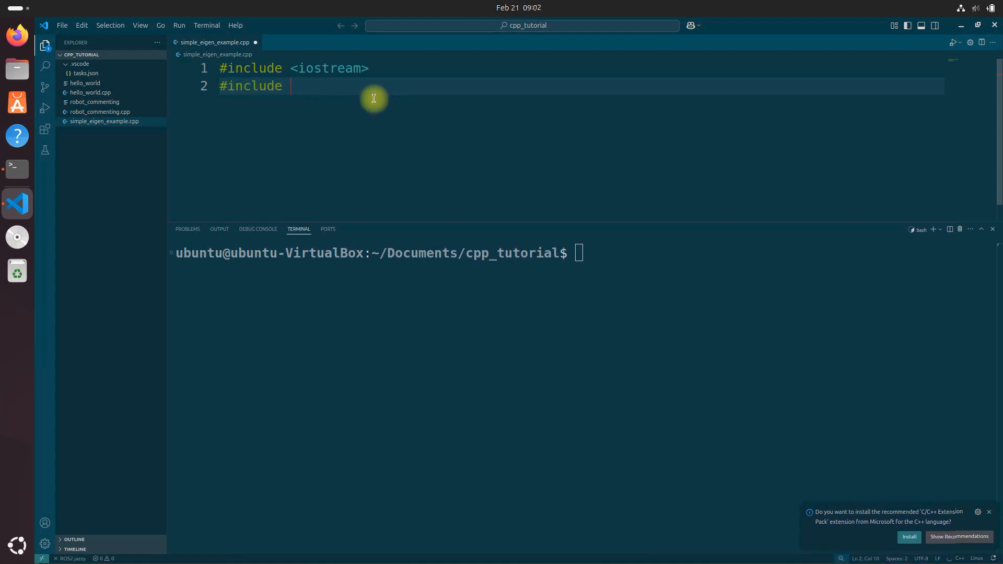
{"action": "type", "text": "<eigen"}
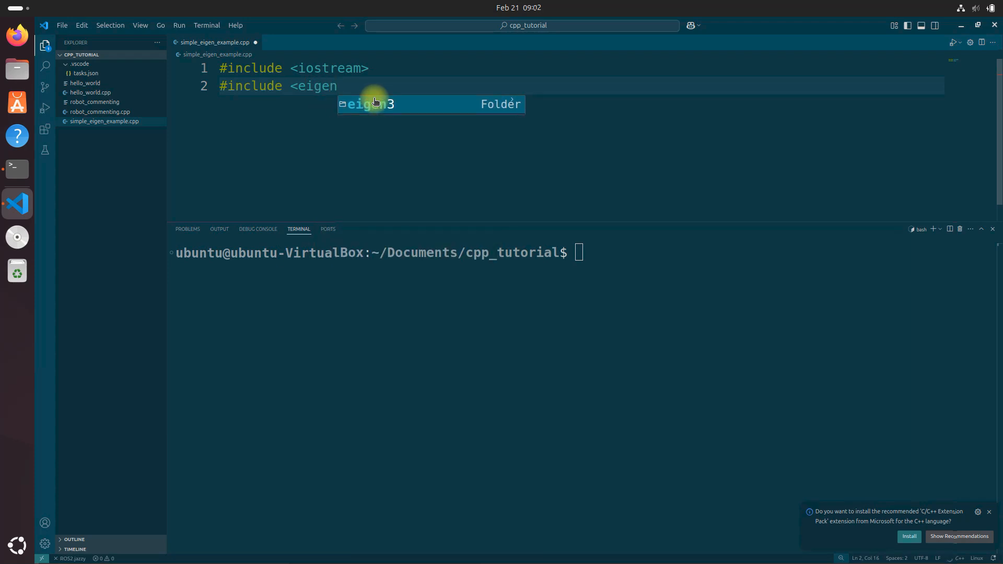
{"action": "type", "text": "3/Eigen"}
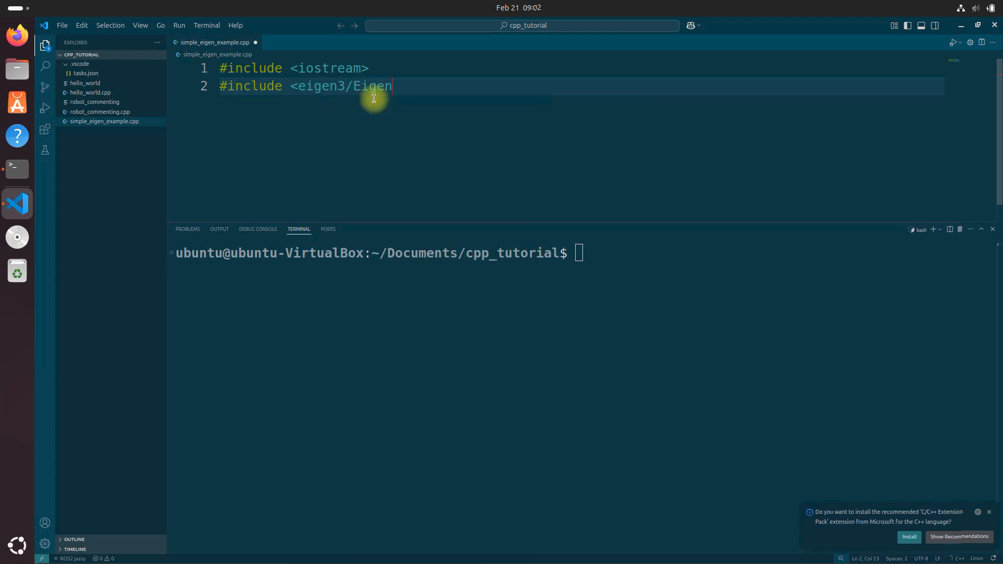
{"action": "type", "text": "/Dense>"}
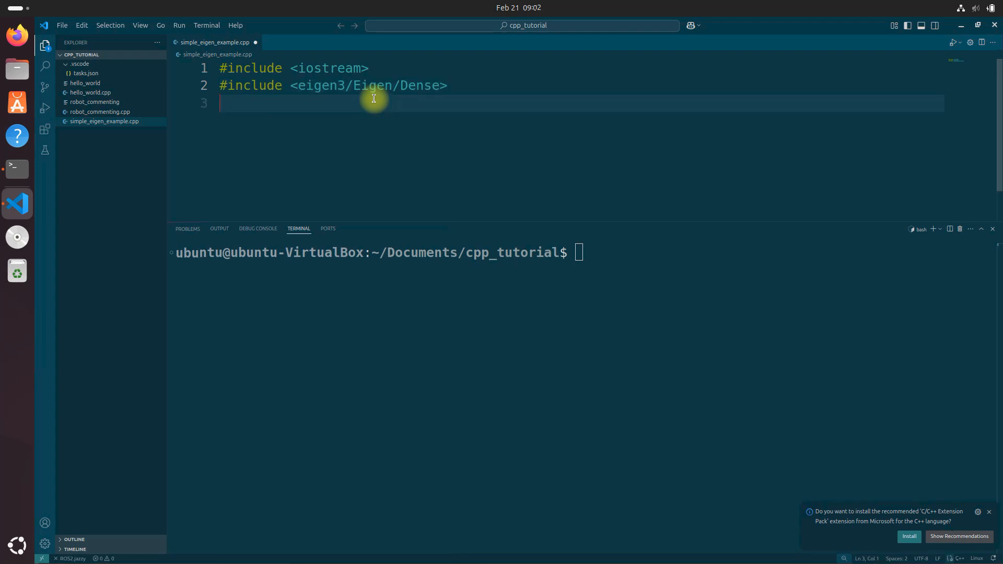
{"action": "type", "text": "int main("}
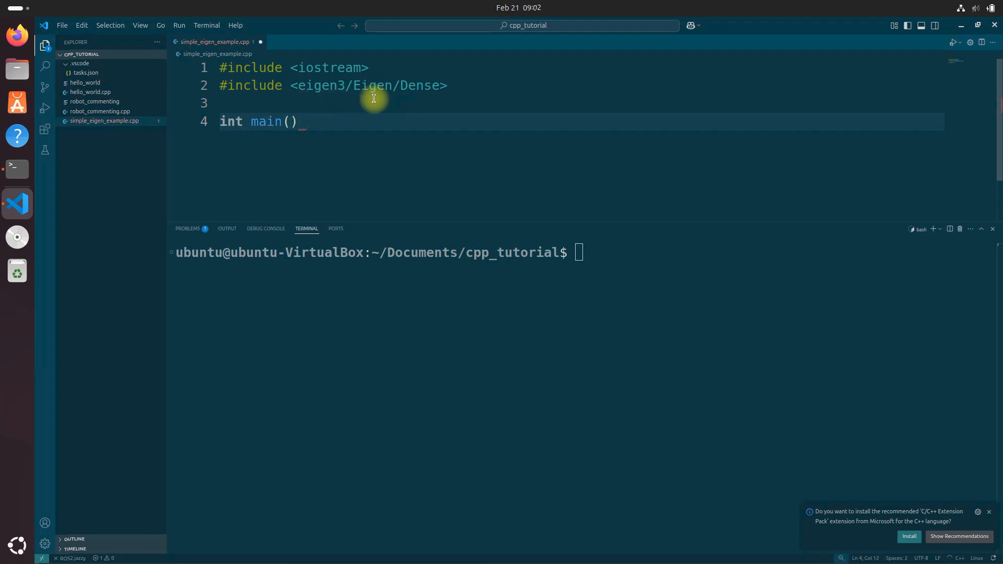
Step: Inside main(), declare Eigen::Vector3d v(1, 2, 3)
{"action": "type", "text": "{"}
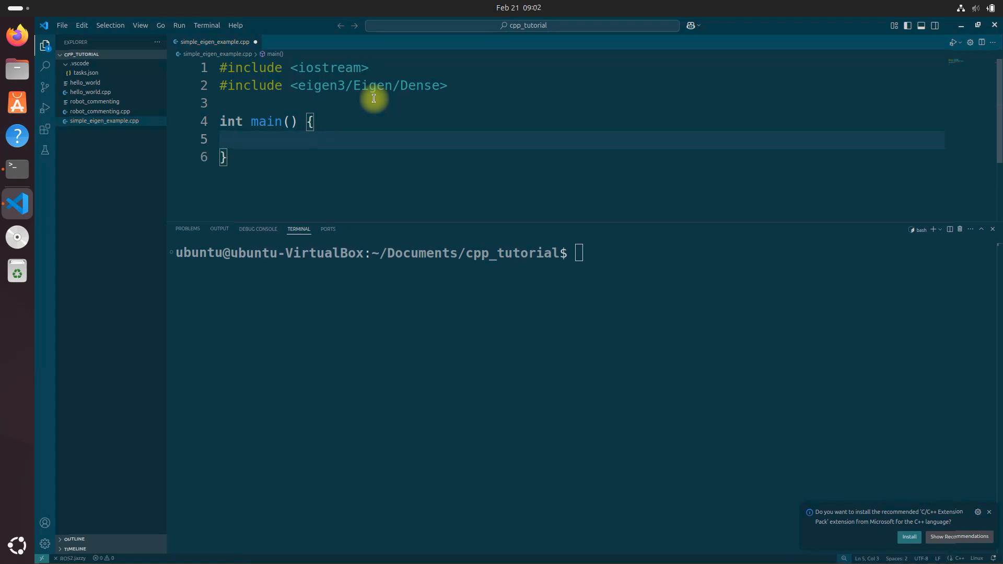
{"action": "type", "text": "Eigen"}
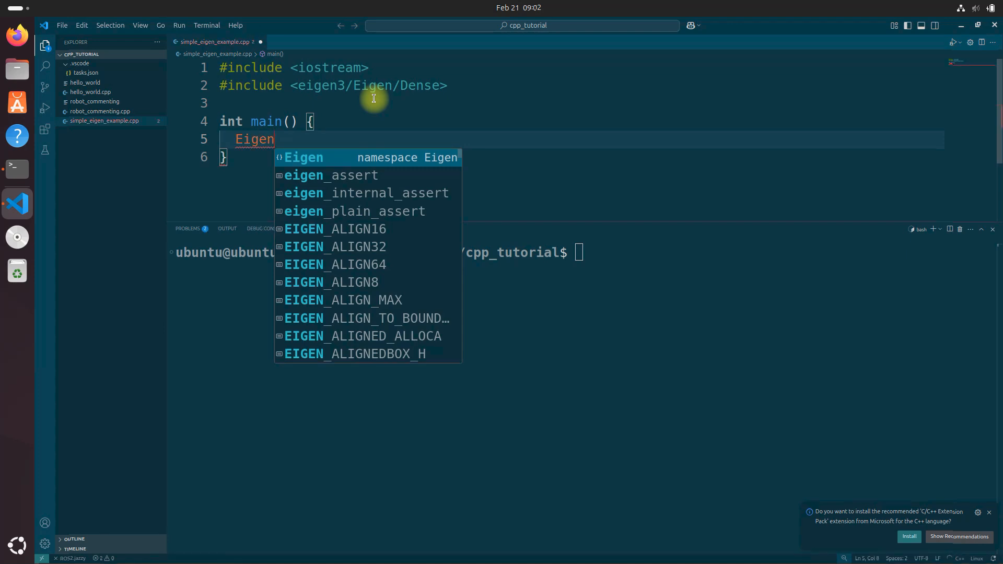
{"action": "type", "text": "::Vector3"}
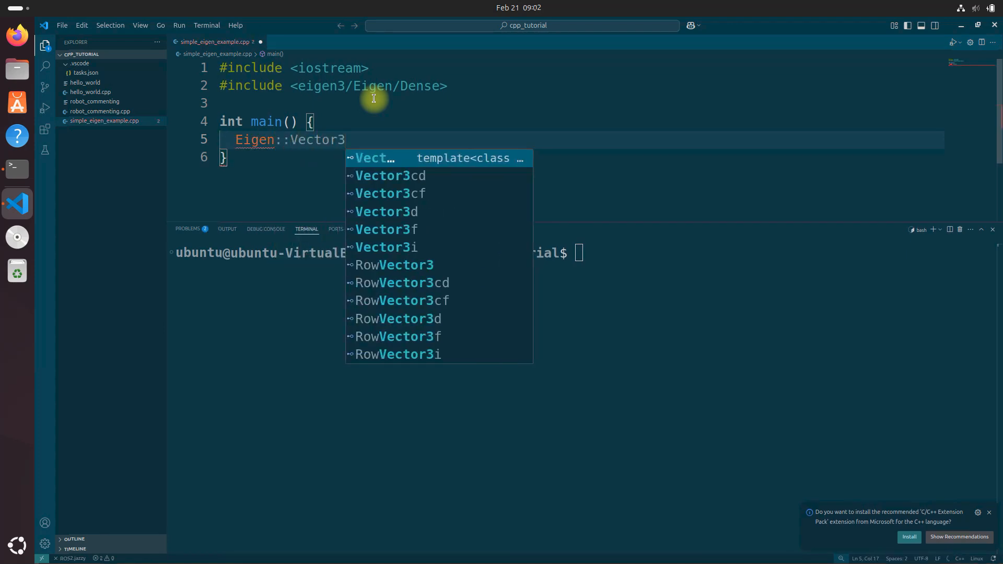
{"action": "type", "text": "d"}
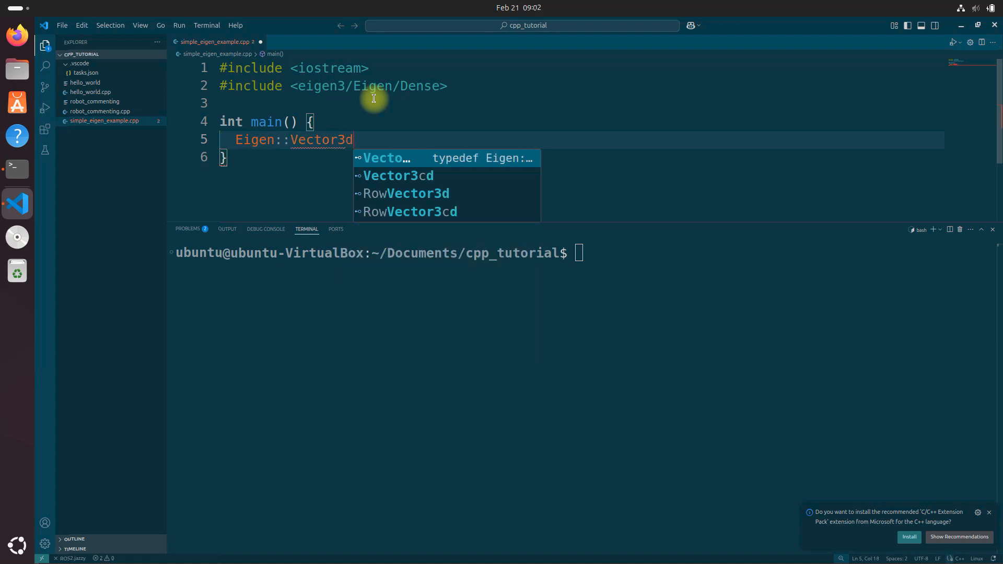
{"action": "key", "text": "Escape"}
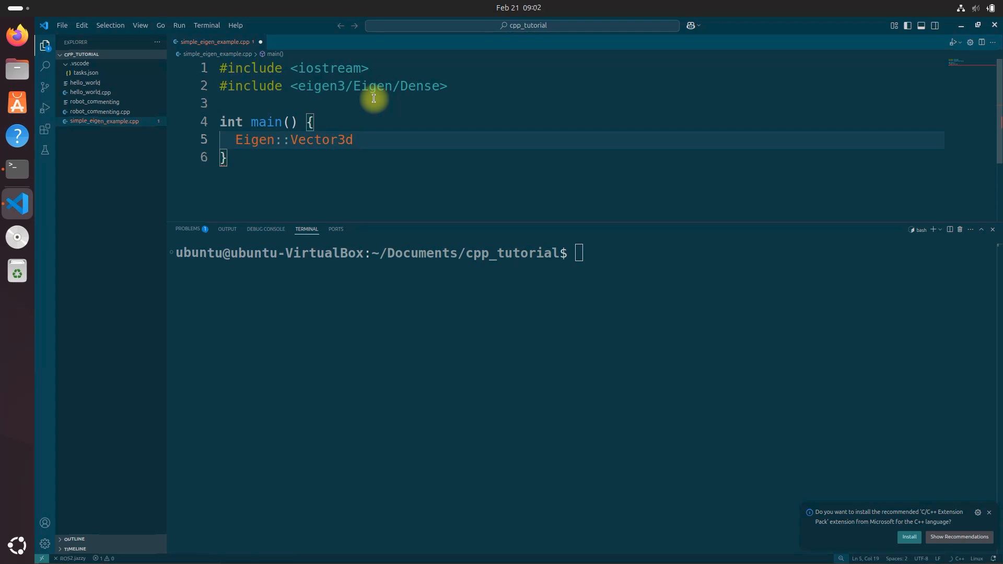
{"action": "type", "text": "v"}
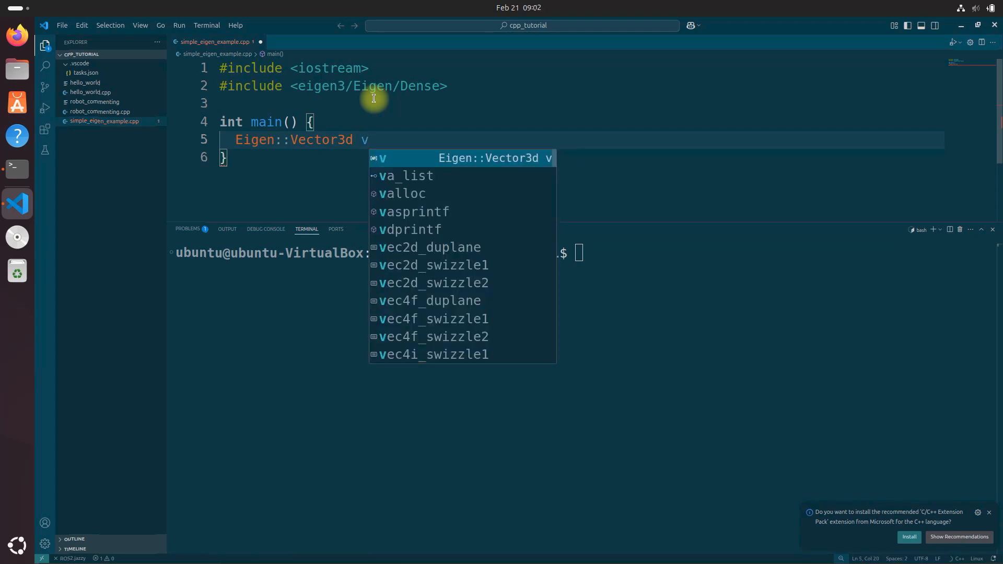
{"action": "type", "text": "(1, 2,"}
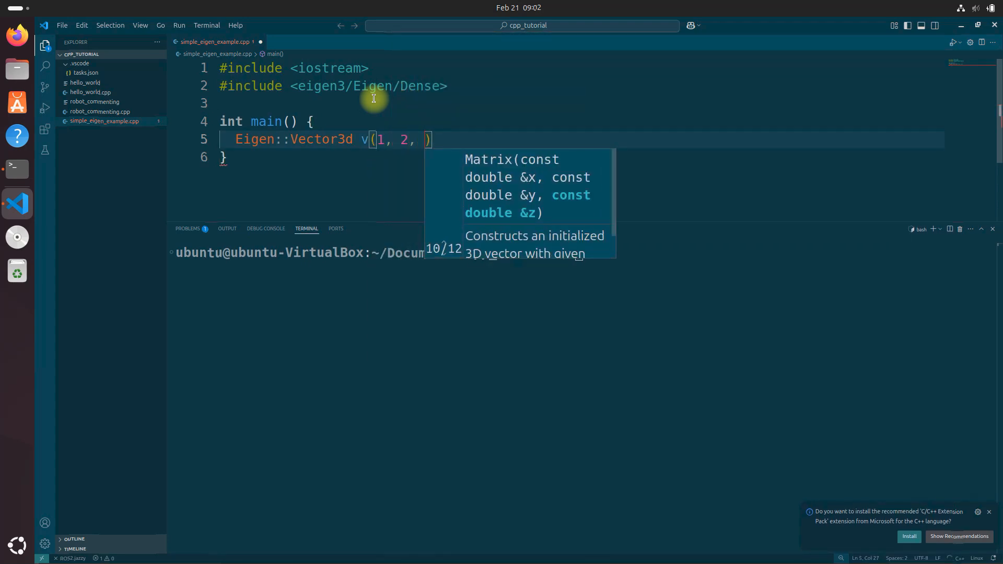
{"action": "type", "text": "3);"}
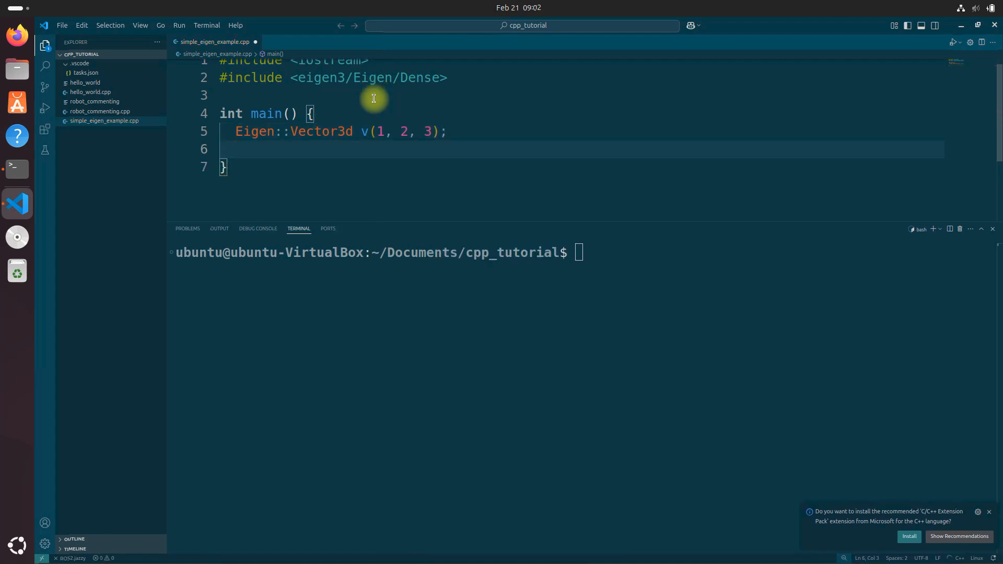
Step: Print "v = " followed by v.transpose() and std::endl with std::cout
{"action": "type", "text": "std"}
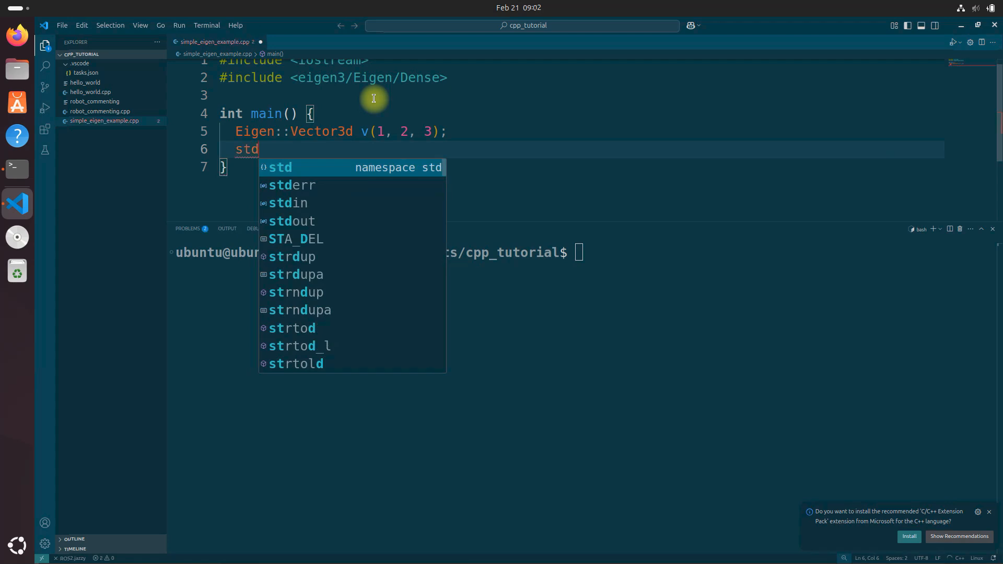
{"action": "type", "text": "::cout"}
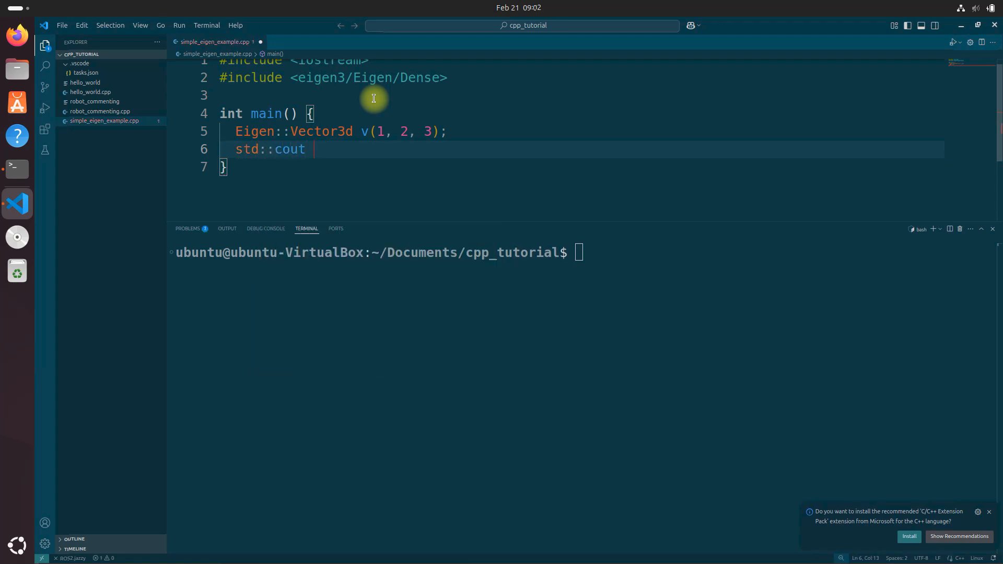
{"action": "type", "text": "<<"}
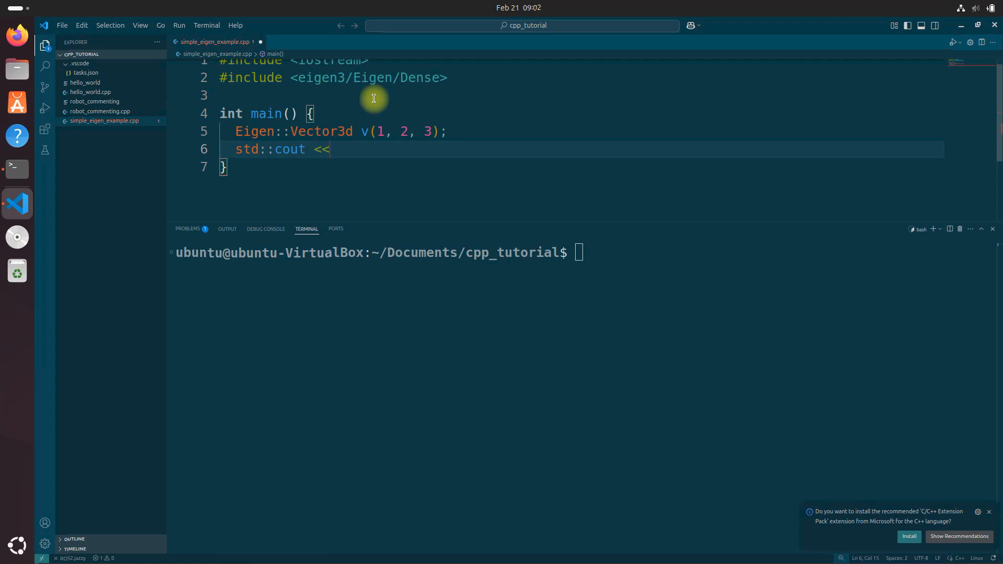
{"action": "type", "text": "\"\""}
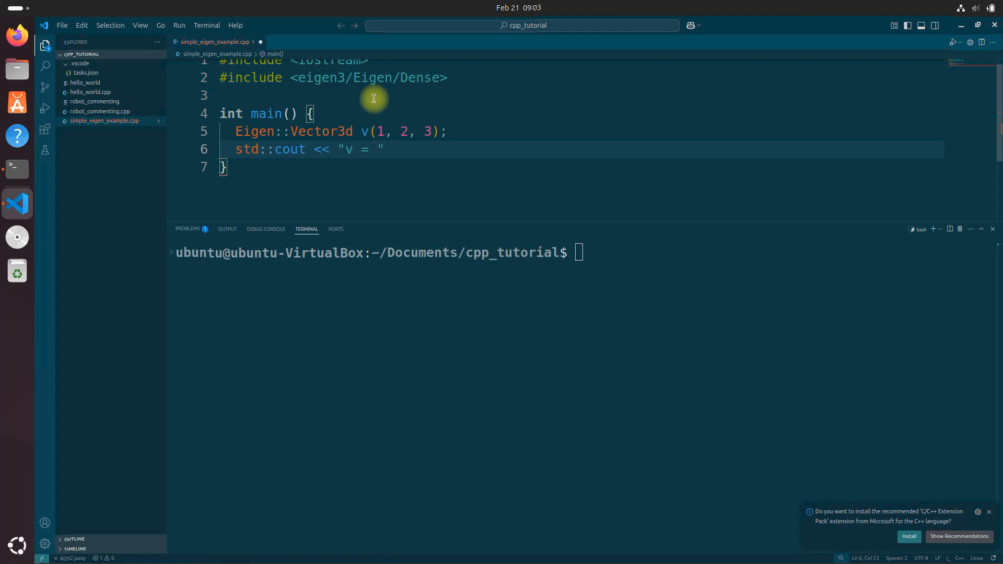
{"action": "type", "text": "<< v.tran"}
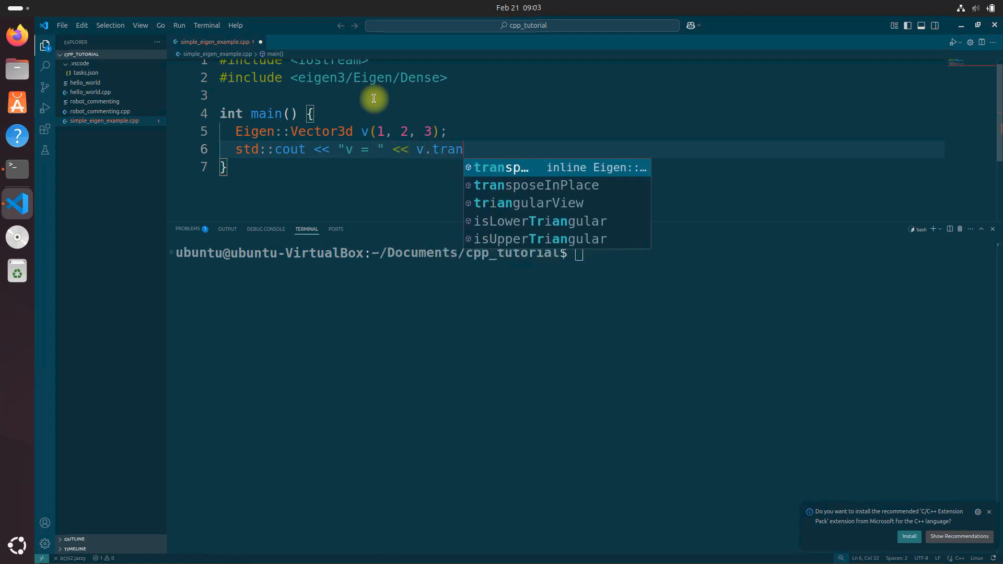
{"action": "type", "text": "spo"}
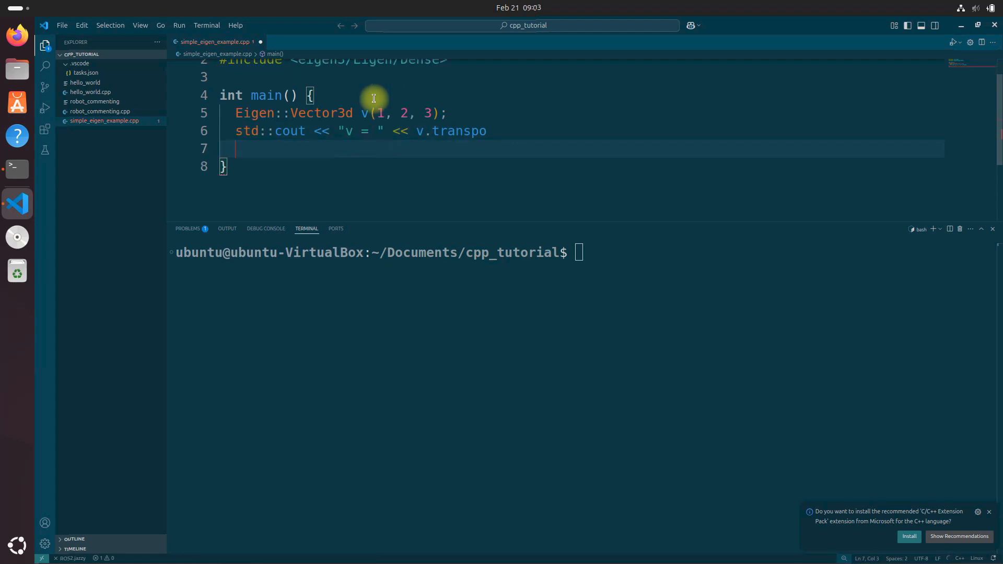
{"action": "type", "text": "se"}
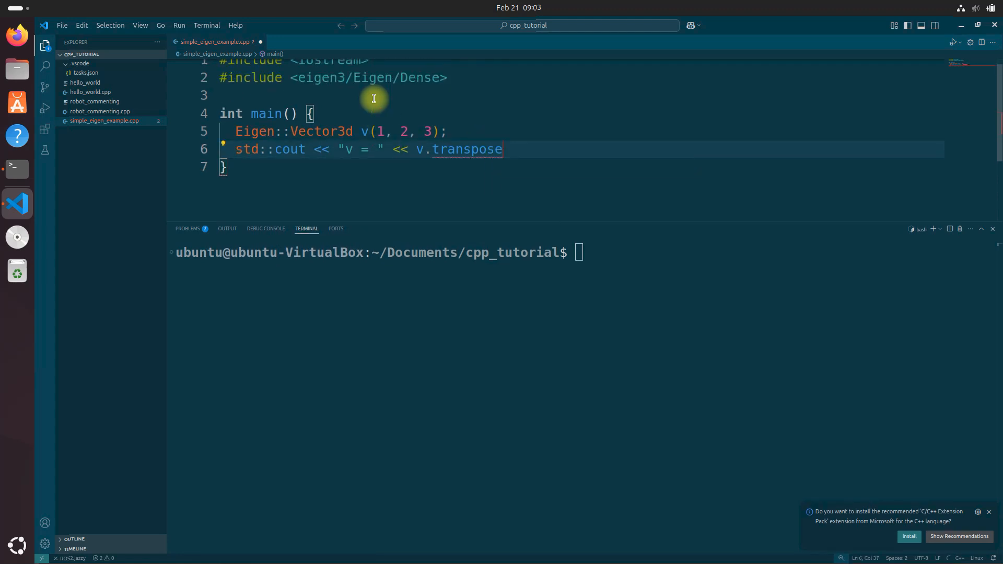
{"action": "type", "text": "() <"}
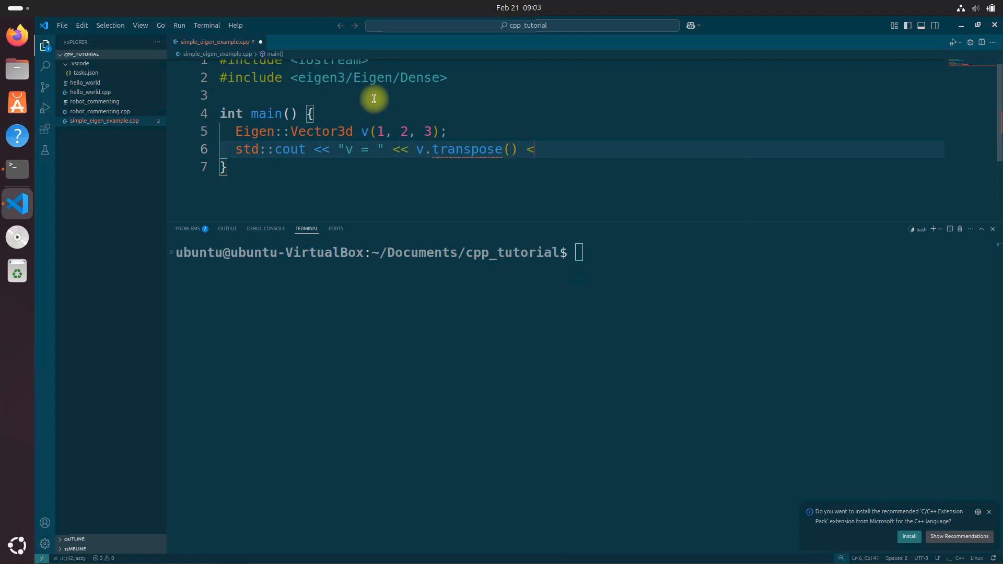
{"action": "type", "text": "st"}
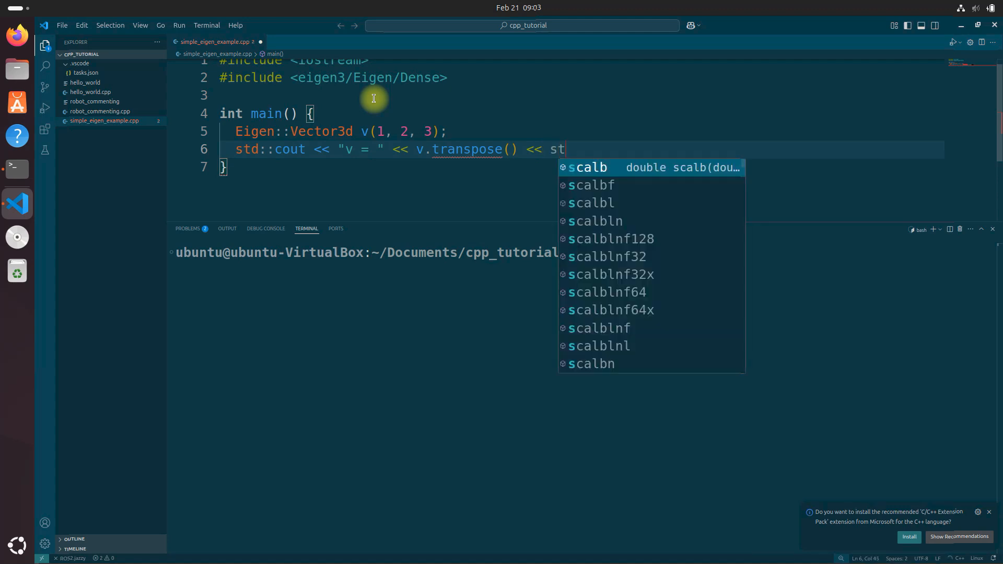
{"action": "type", "text": "d"}
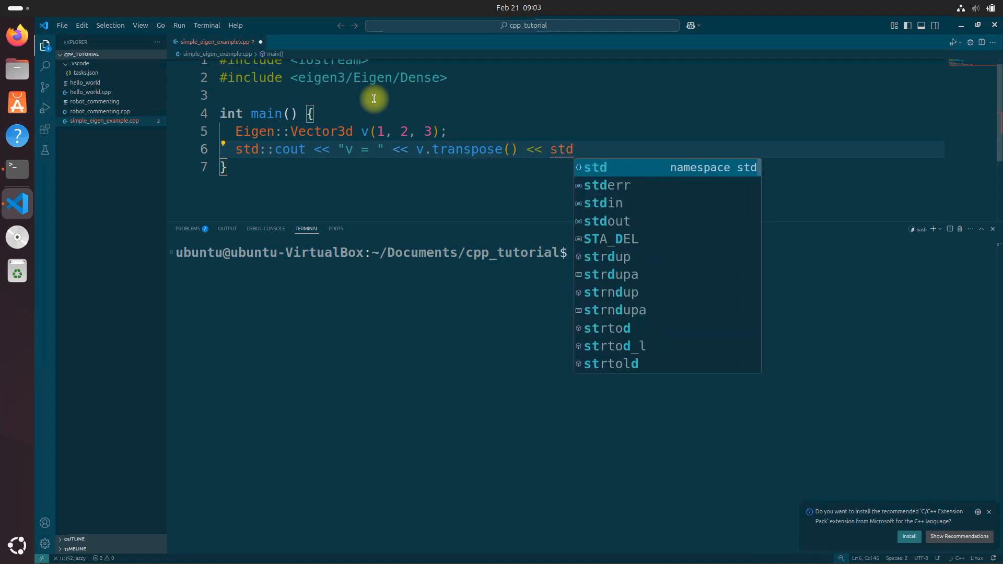
{"action": "type", "text": ":"}
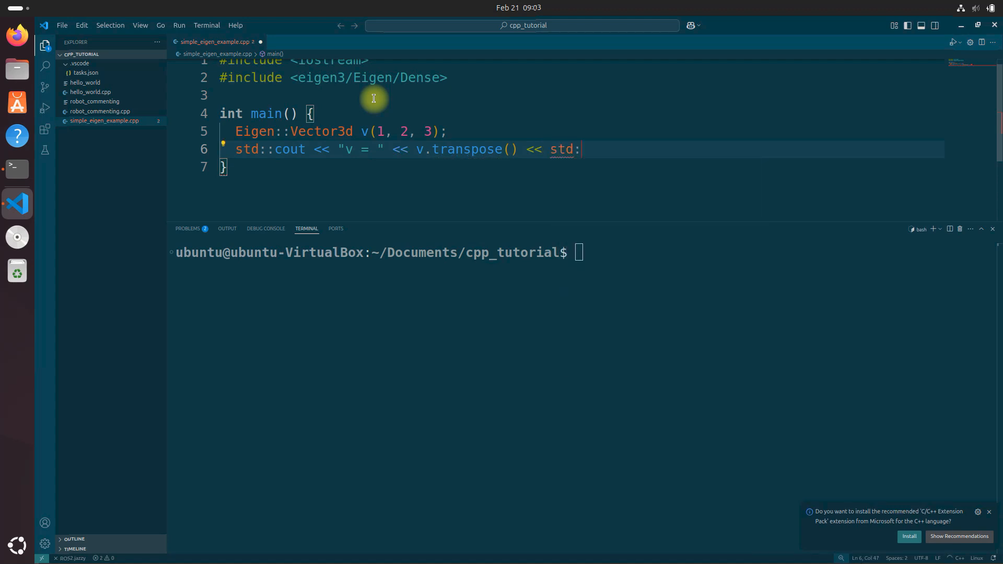
{"action": "type", "text": "endl;"}
{"action": "type", "text": "return 0;"}
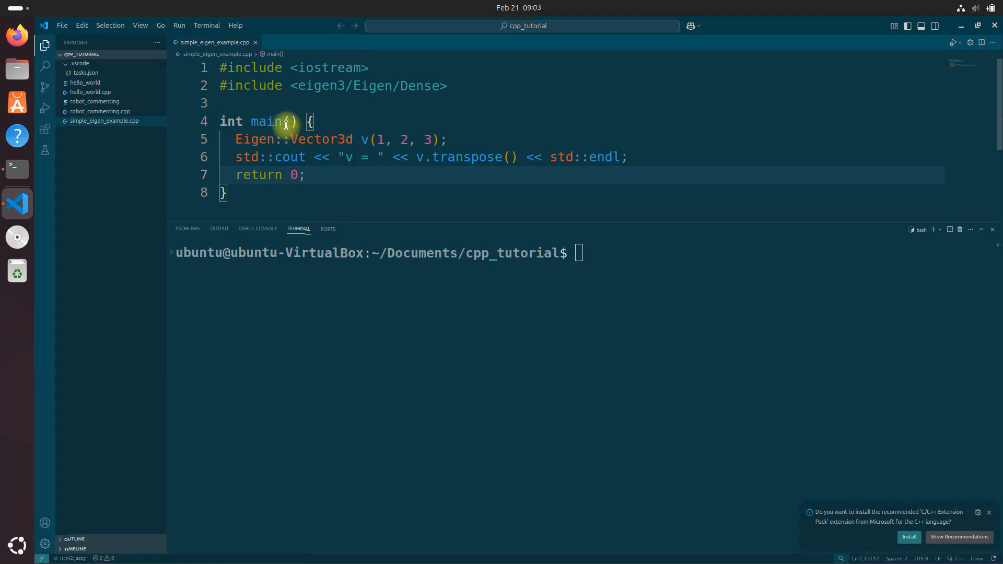
{"action": "mouse_move", "coordinate": [253, 98]}
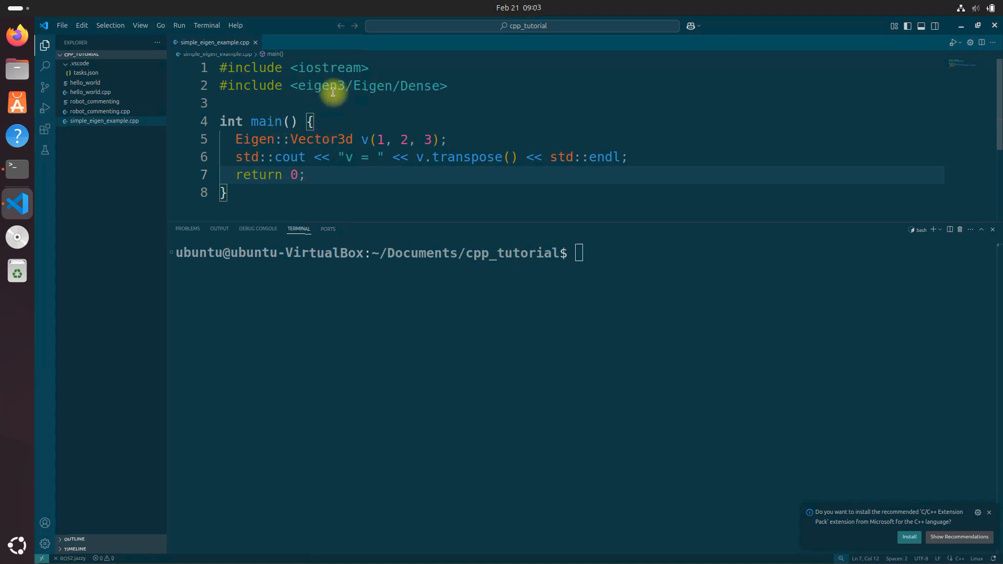
{"action": "mouse_move", "coordinate": [323, 139]}
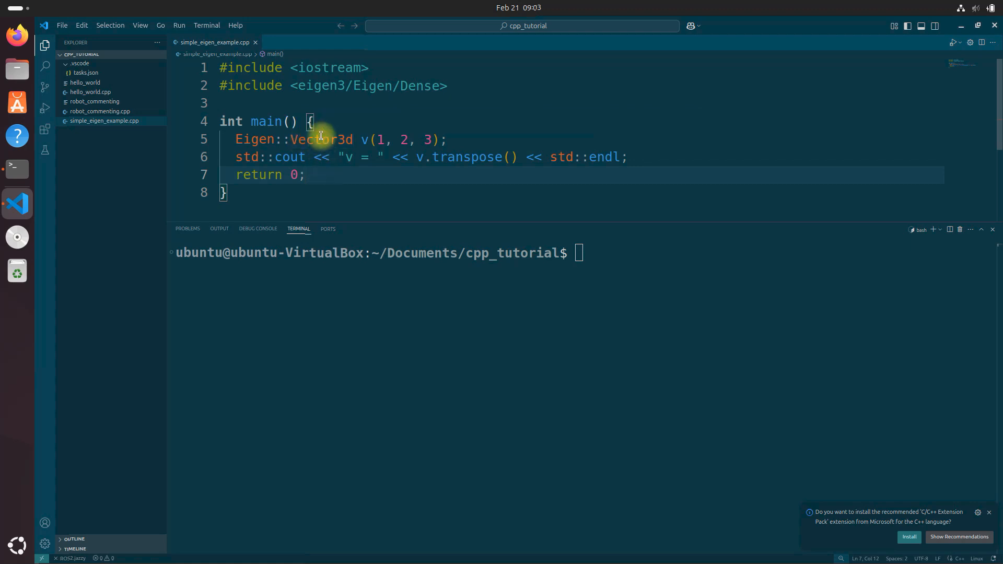
{"action": "mouse_move", "coordinate": [323, 139]}
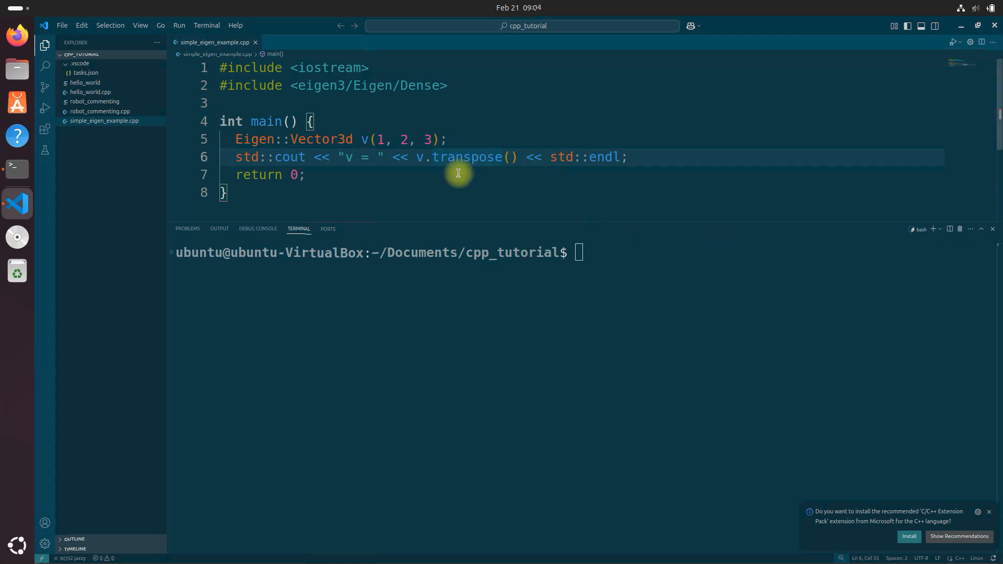
Step: Build and run the file via Run Code, printing v = 1 2 3, then return to the terminal
{"action": "right_click", "coordinate": [506, 157]}
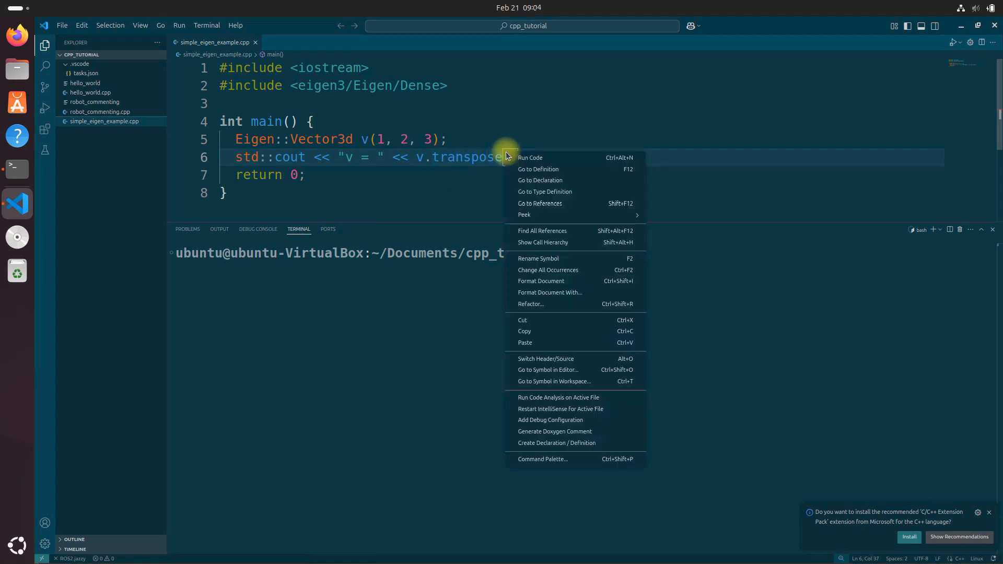
{"action": "left_click", "coordinate": [530, 158]}
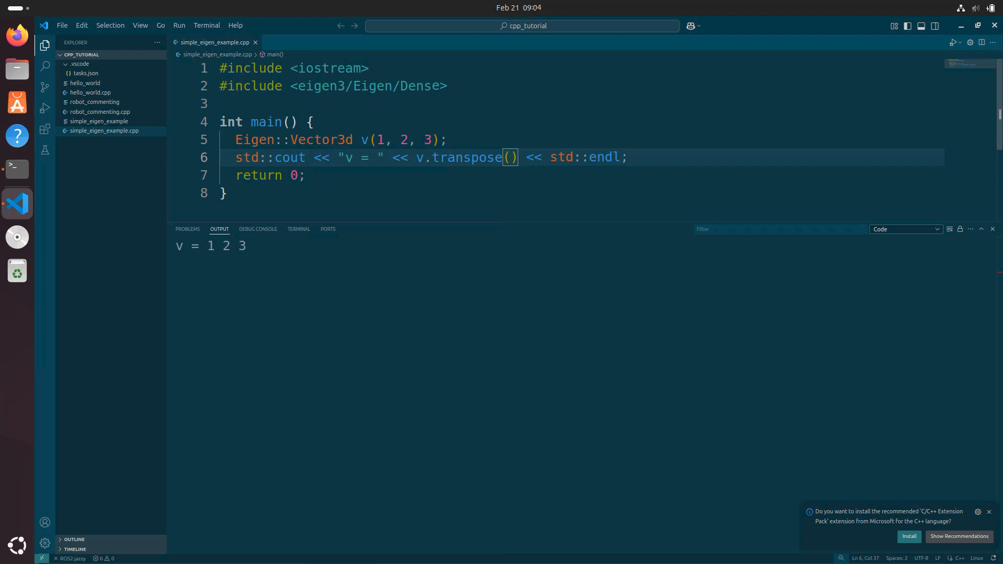
{"action": "mouse_move", "coordinate": [908, 293]}
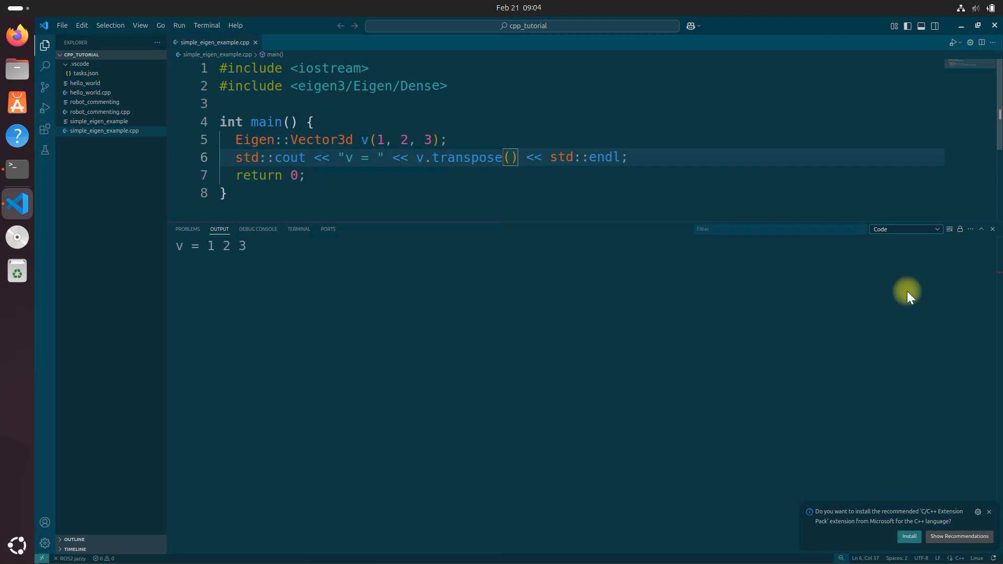
{"action": "left_click", "coordinate": [298, 229]}
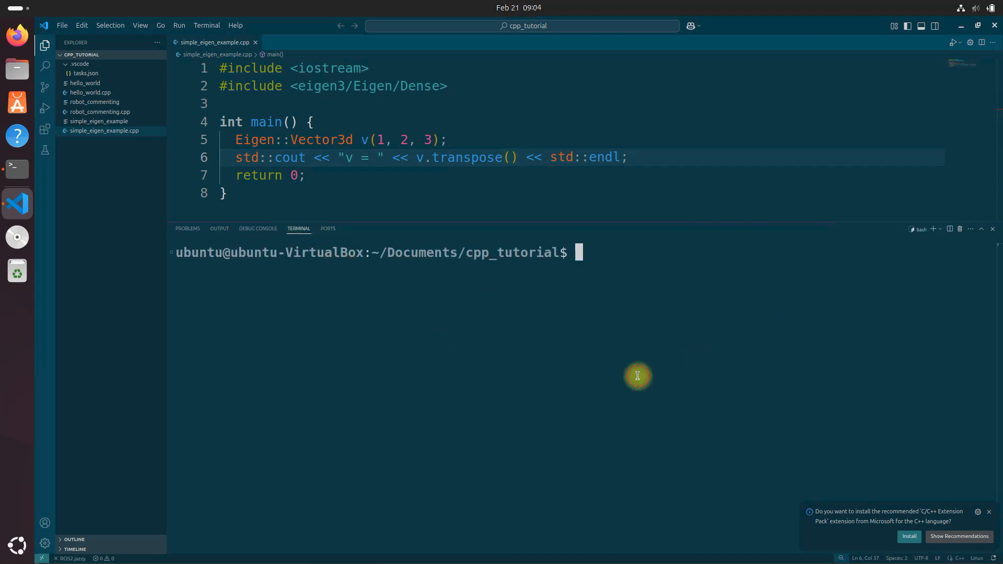
{"action": "mouse_move", "coordinate": [637, 375]}
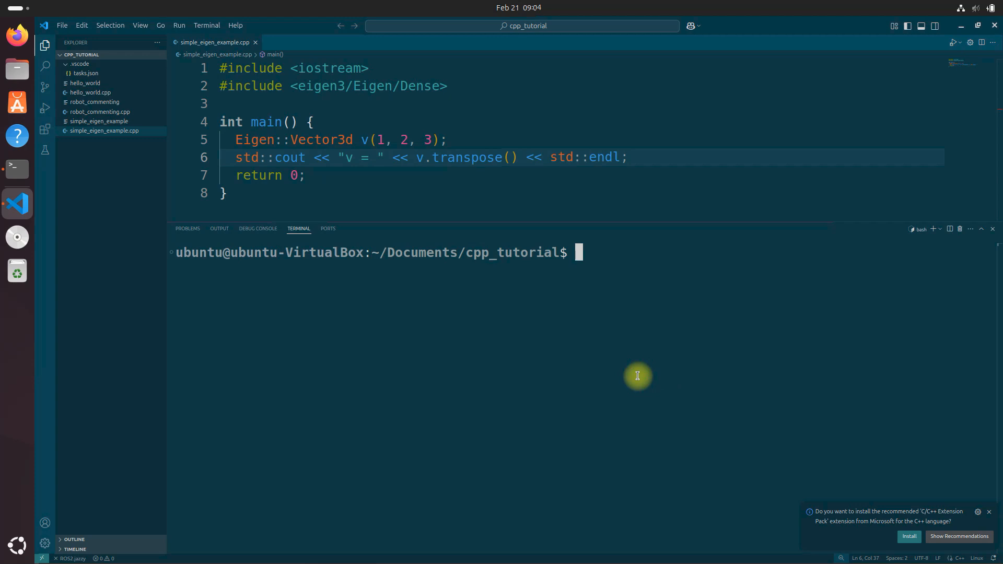
Step: Enter g++ -I /usr/include/eigen3 simple_eigen_example.cpp -o simple_eigen_example without running it
{"action": "type", "text": "g++"}
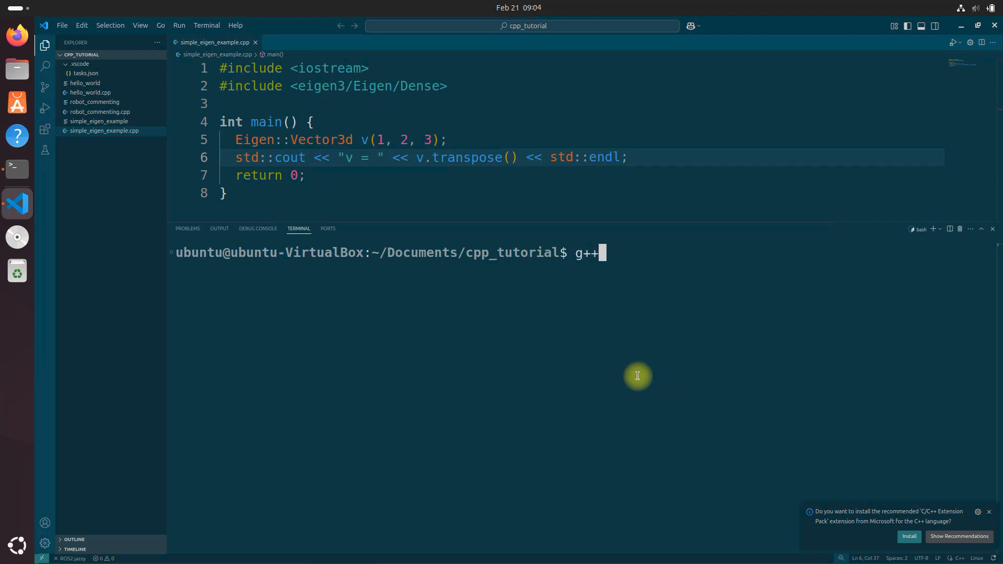
{"action": "type", "text": "-I /"}
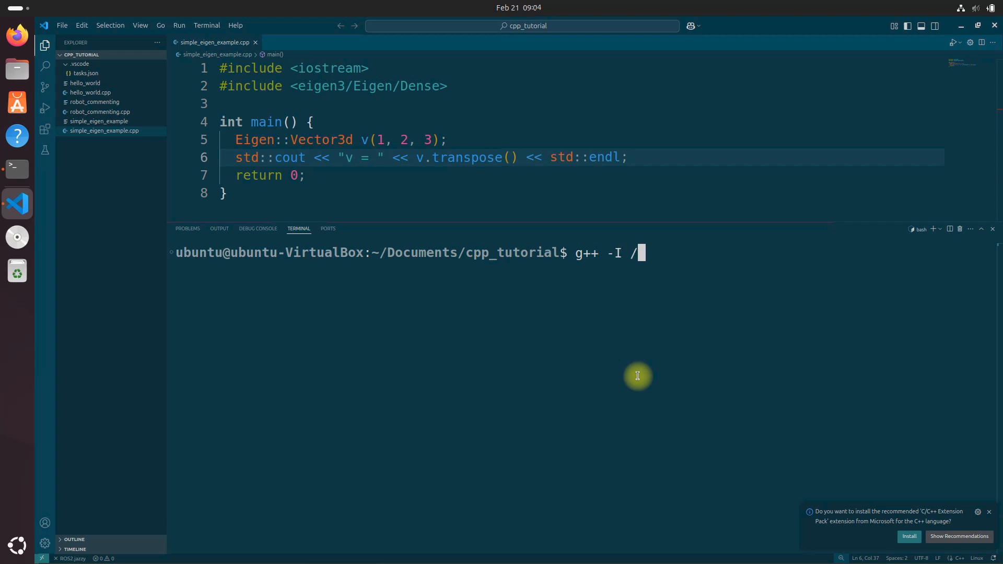
{"action": "type", "text": "usr/i"}
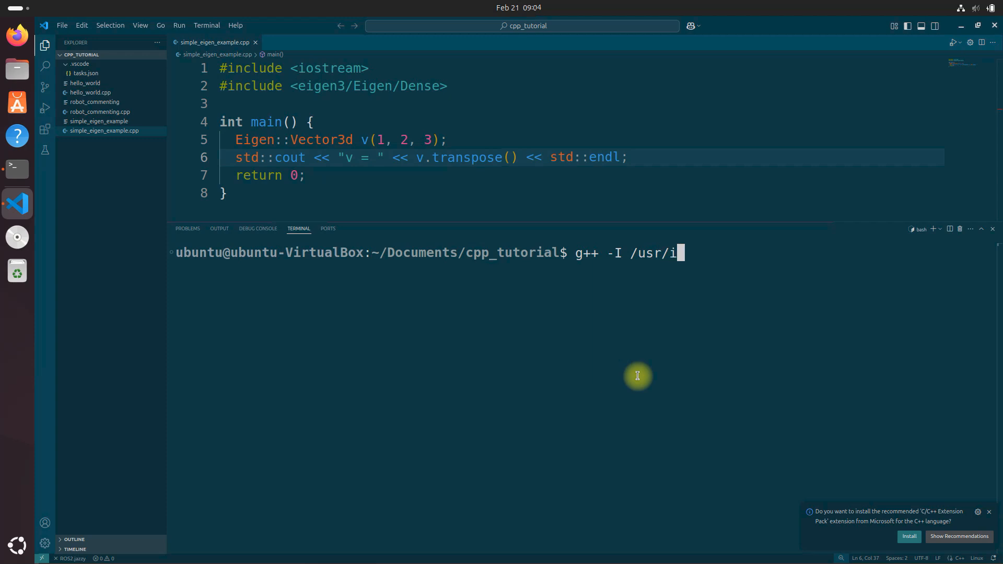
{"action": "type", "text": "nclude/eigen3 simple_eigen_example.cpp -"}
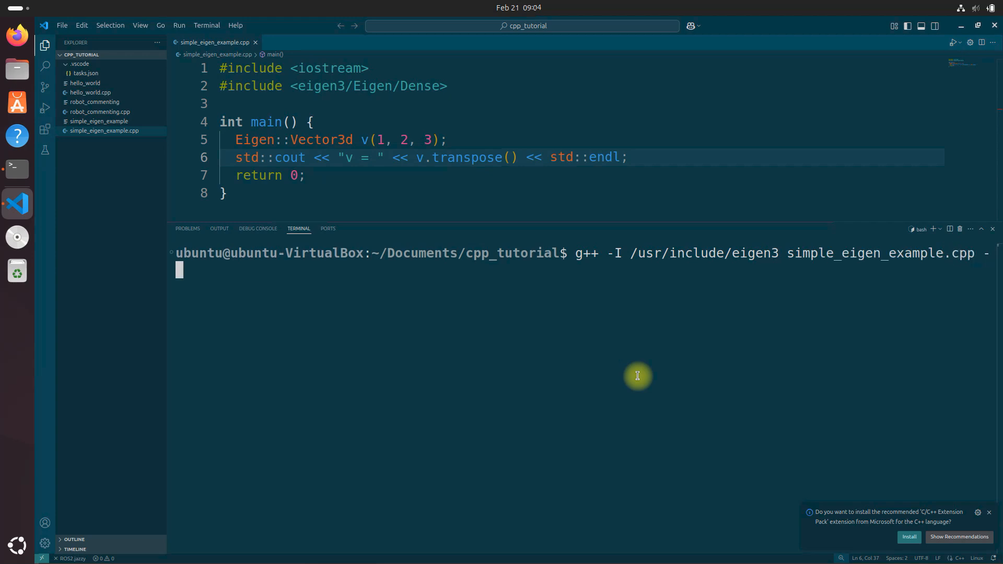
{"action": "type", "text": "o"}
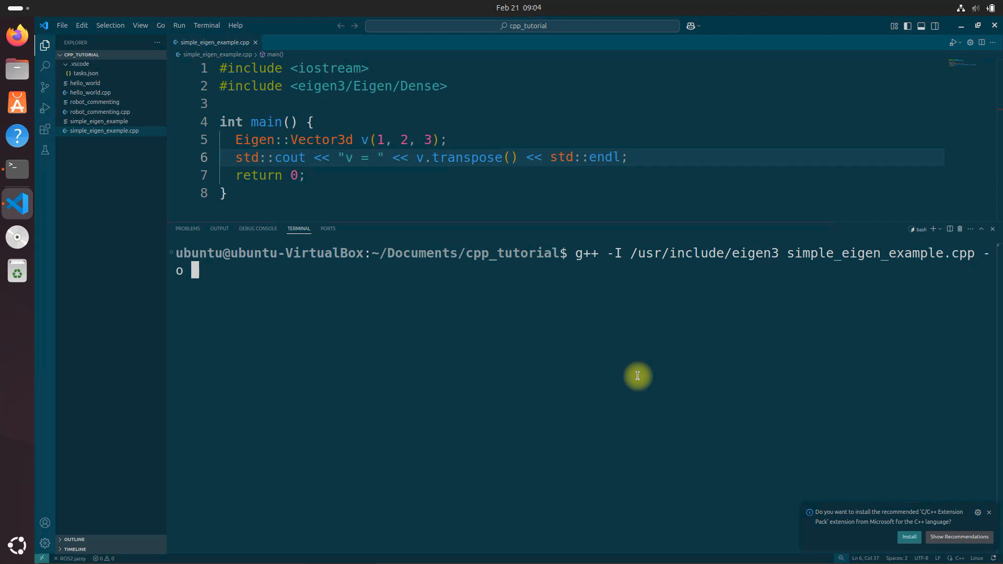
{"action": "type", "text": "sim"}
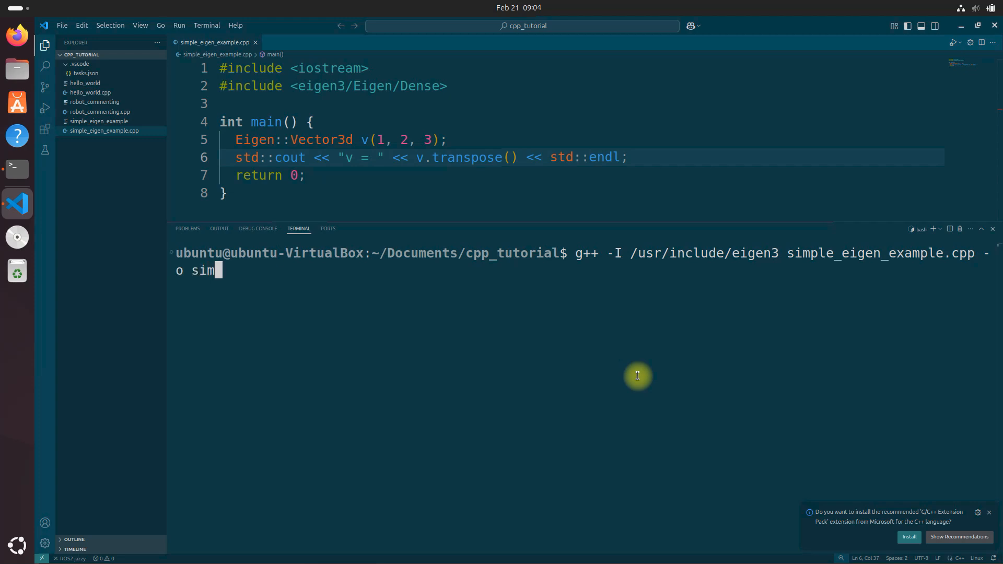
{"action": "type", "text": "ple_eigen_example"}
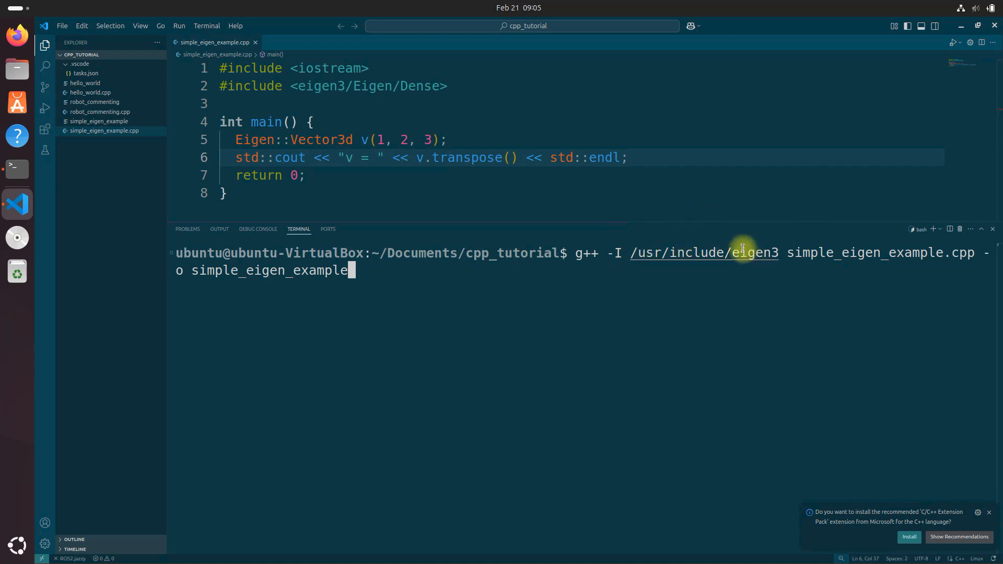
{"action": "mouse_move", "coordinate": [835, 256]}
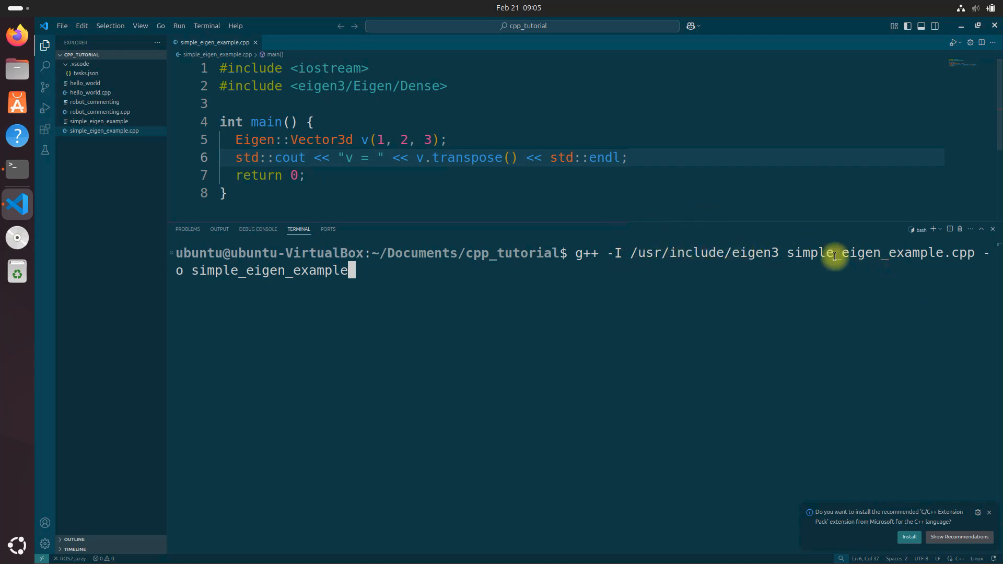
{"action": "mouse_move", "coordinate": [902, 253]}
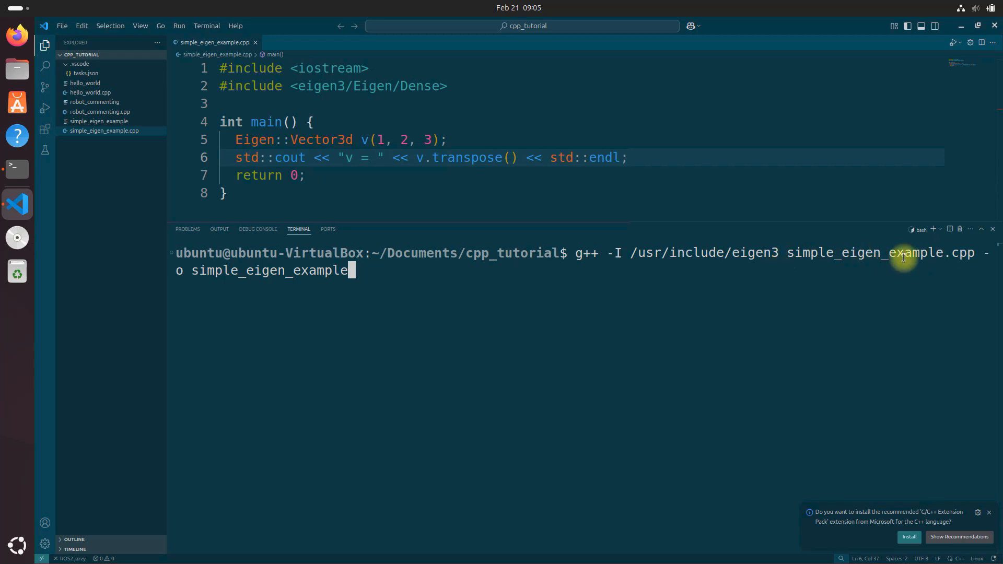
{"action": "mouse_move", "coordinate": [733, 178]}
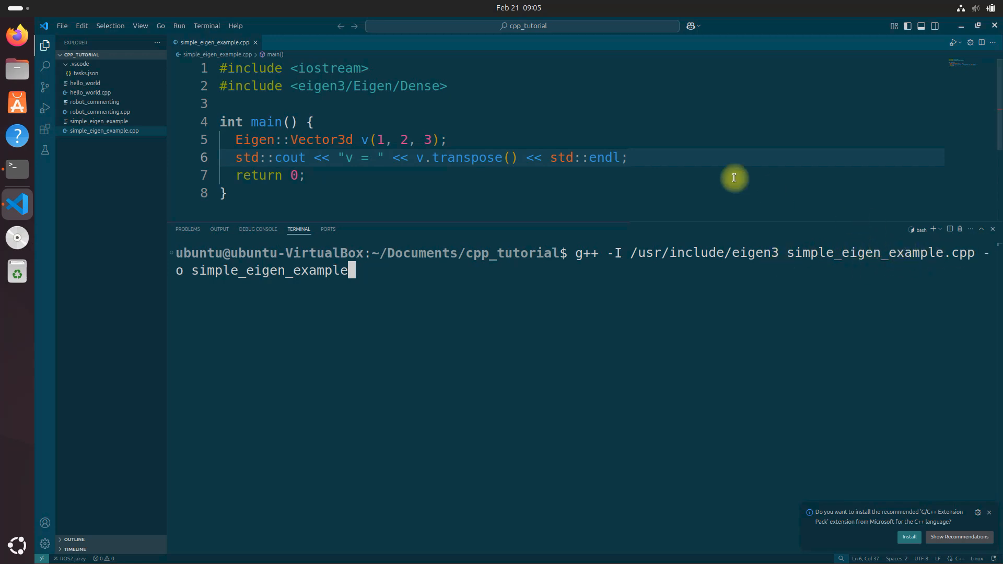
{"action": "mouse_move", "coordinate": [232, 263]}
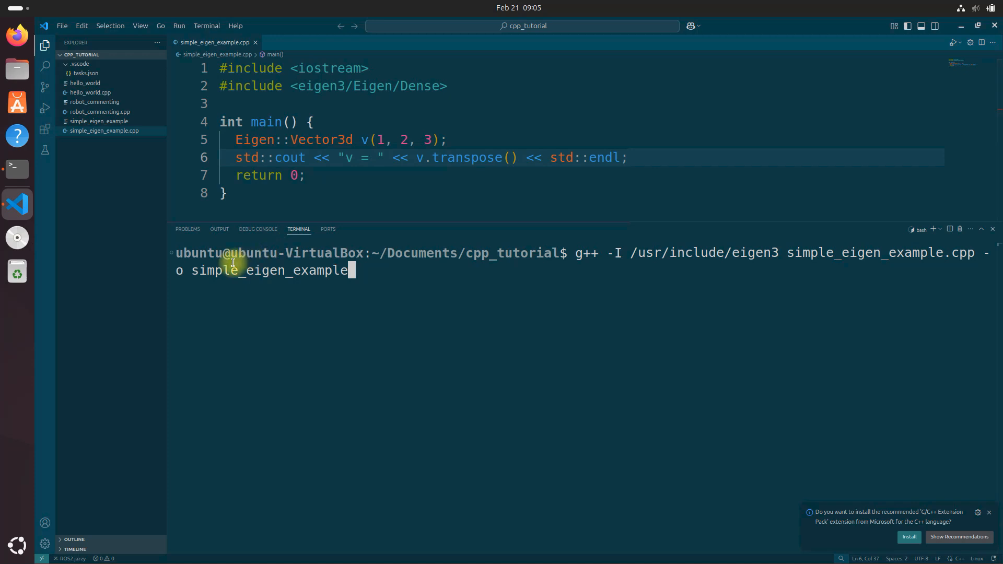
{"action": "mouse_move", "coordinate": [234, 287]}
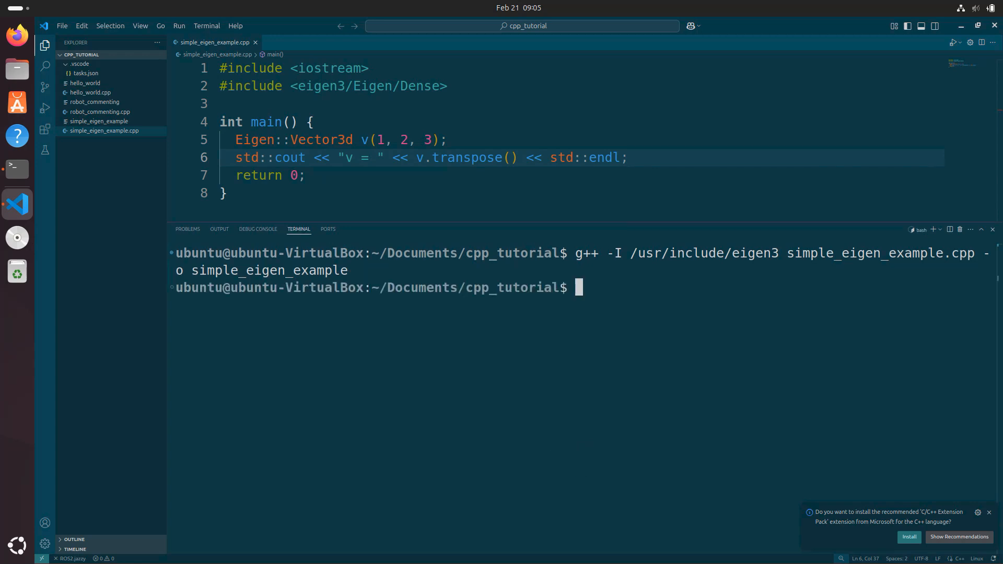
{"action": "mouse_move", "coordinate": [659, 280]}
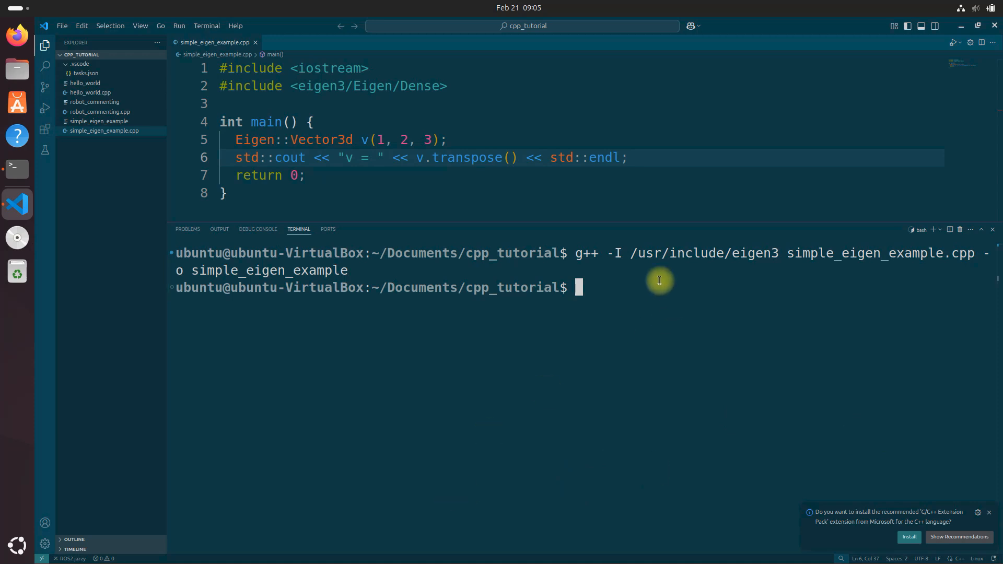
{"action": "mouse_move", "coordinate": [563, 275]}
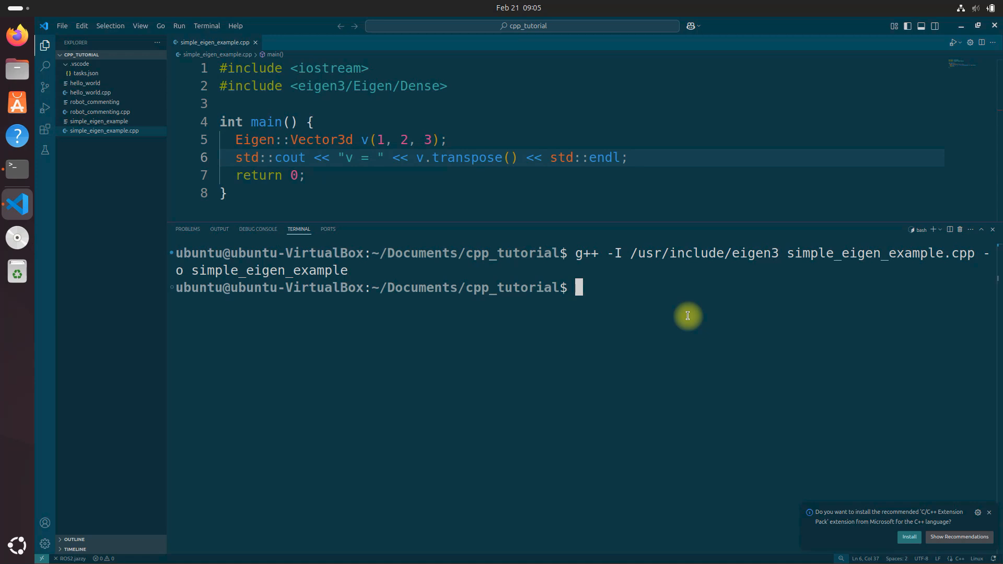
Step: Begin typing ./simple_eigen_example to run the newly compiled executable
{"action": "type", "text": "."}
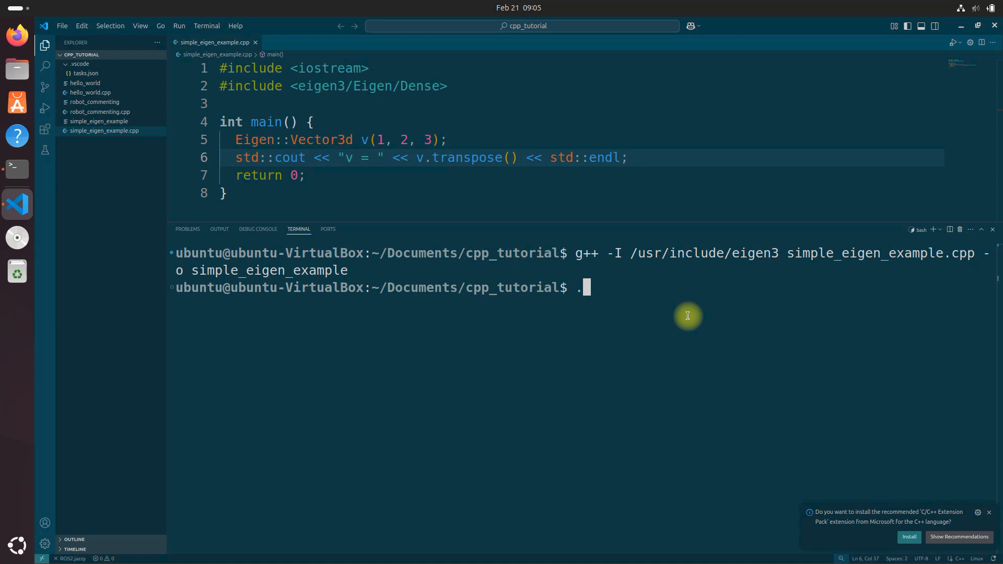
{"action": "type", "text": "/s"}
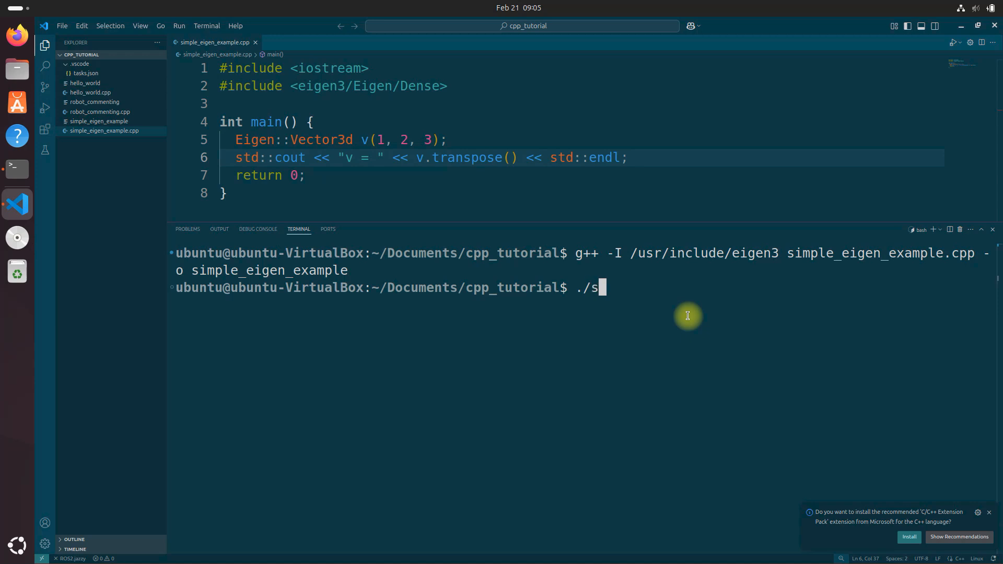